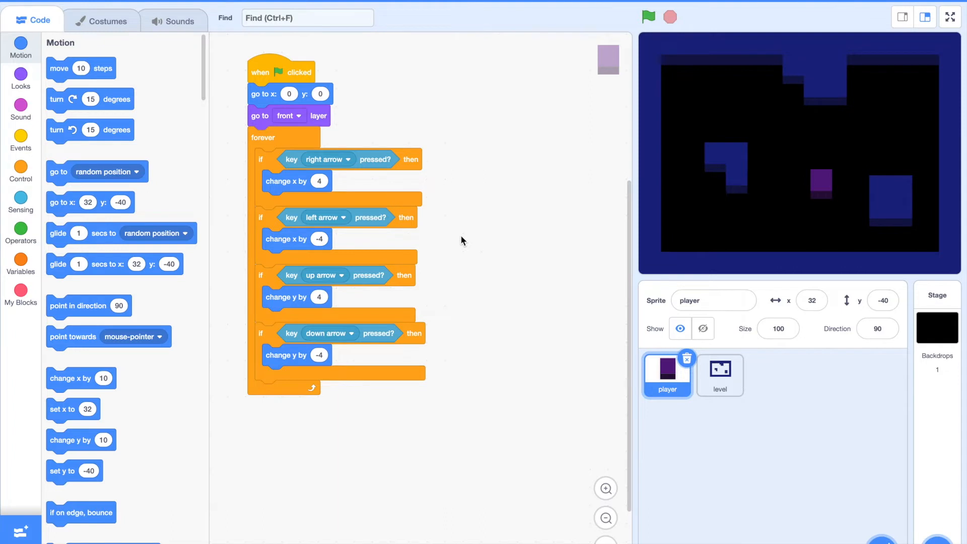
{"action": "mouse_move", "coordinate": [292, 60]}
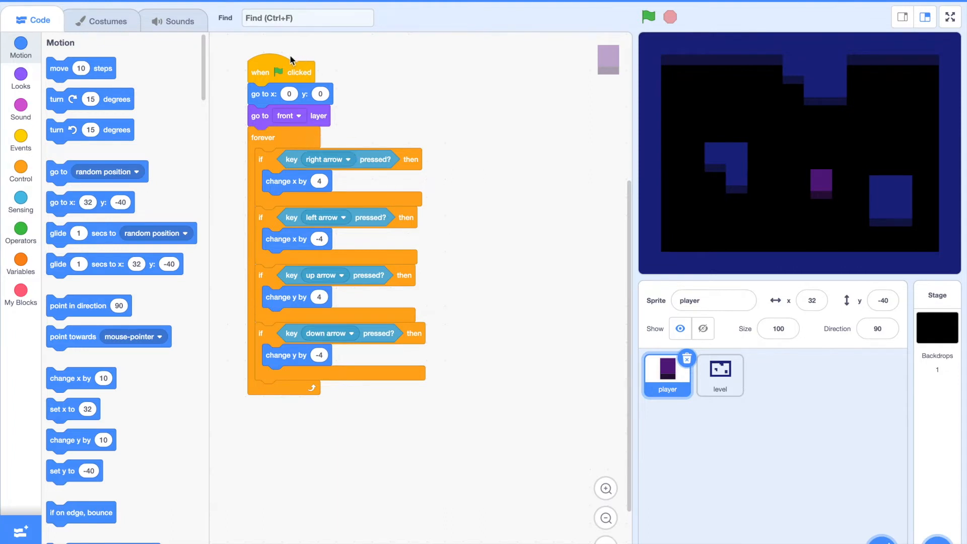
- Run the game, restart it twice with the player centred, then stop it after testing arrow-key movement
{"action": "left_click", "coordinate": [648, 17]}
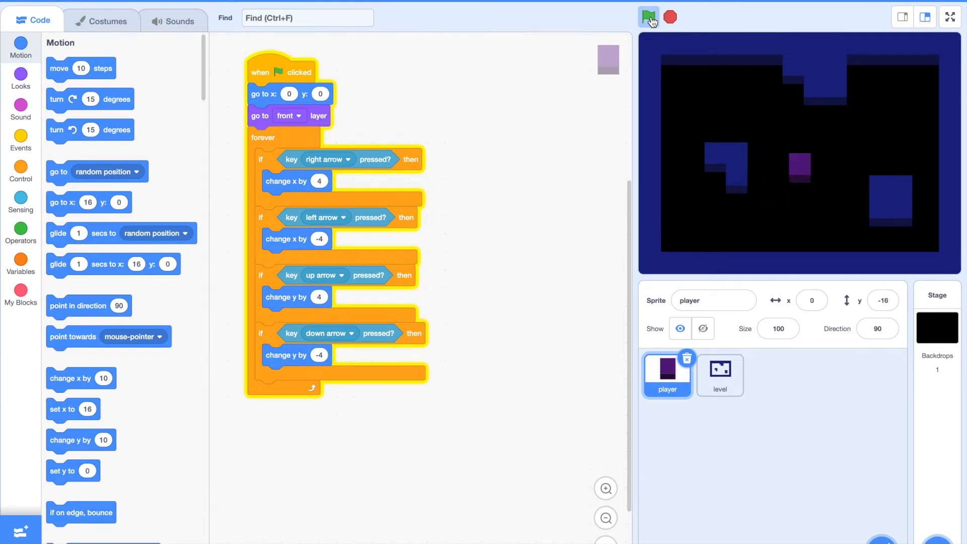
{"action": "left_click", "coordinate": [647, 17]}
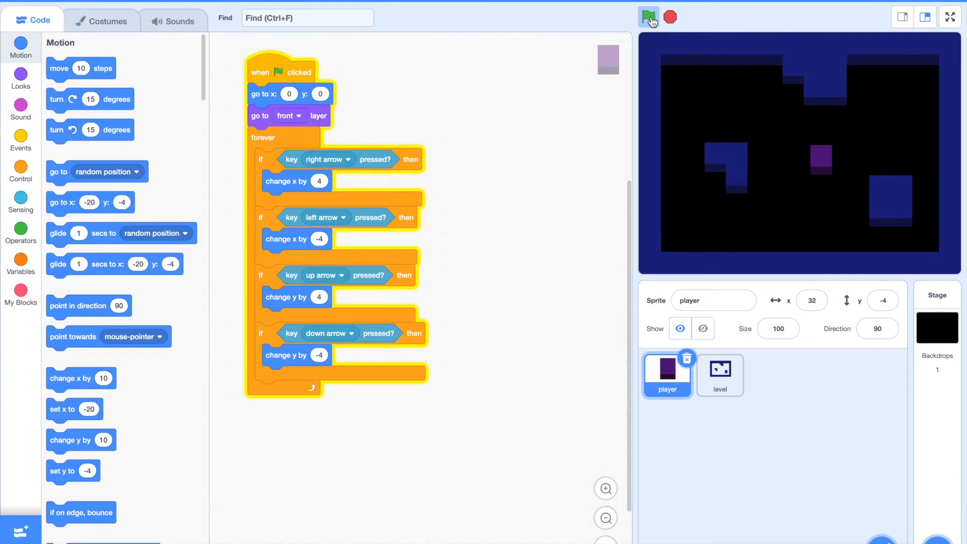
{"action": "left_click", "coordinate": [648, 17]}
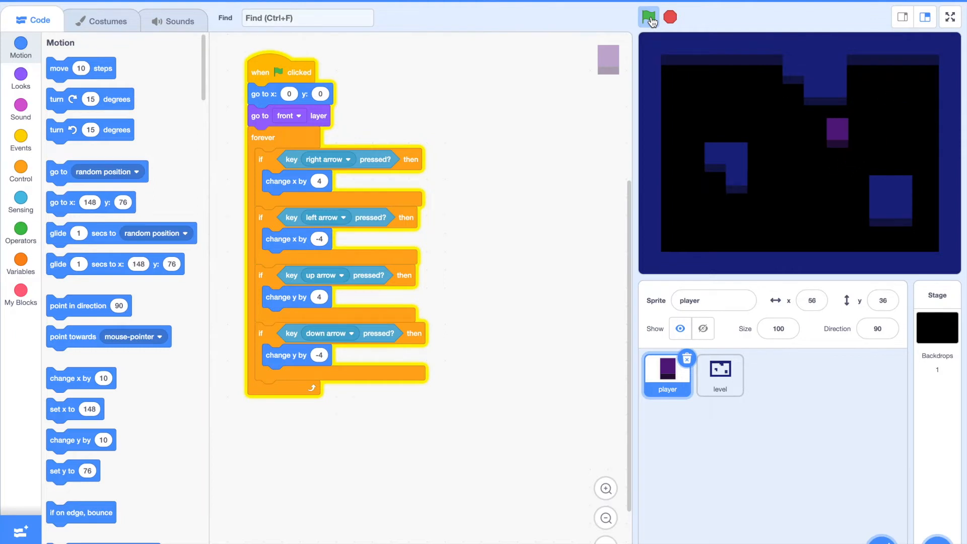
{"action": "left_click", "coordinate": [647, 17]}
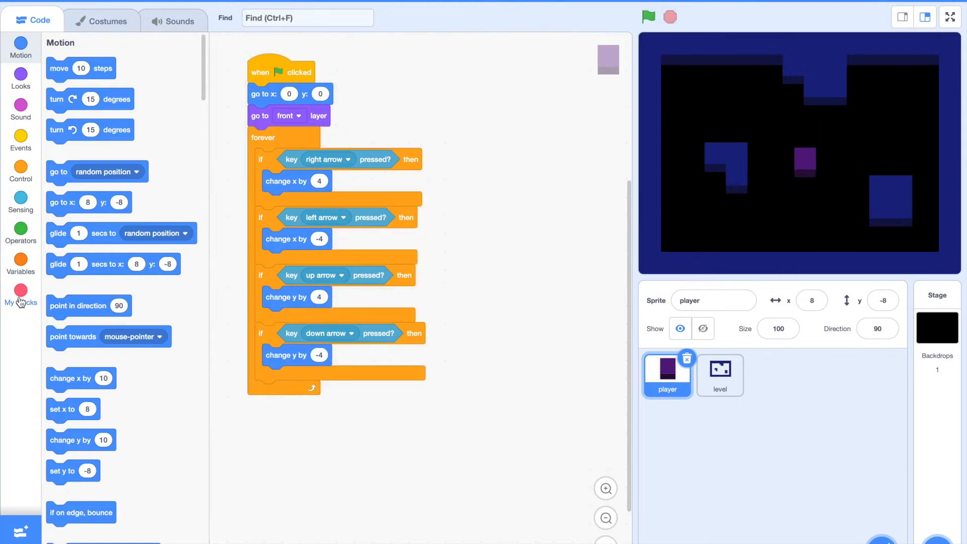
- Create a custom block 'move by x:' with an x number input, a 'y:' label and a second number input
{"action": "left_click", "coordinate": [20, 295]}
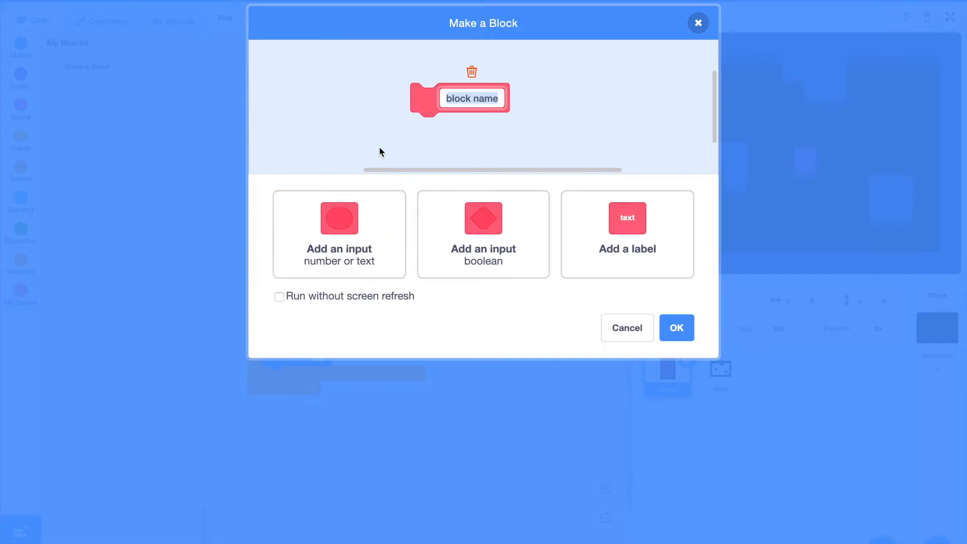
{"action": "type", "text": "move"}
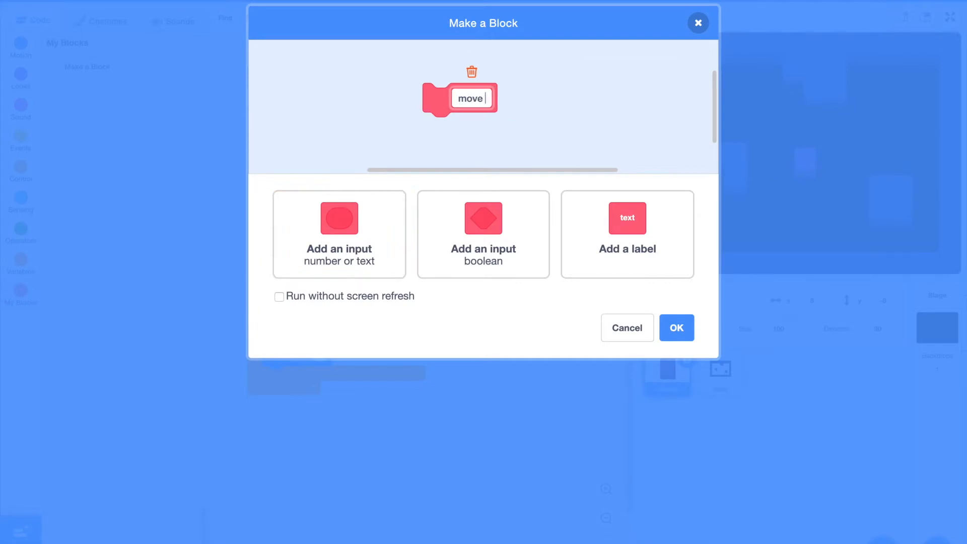
{"action": "type", "text": "by x"}
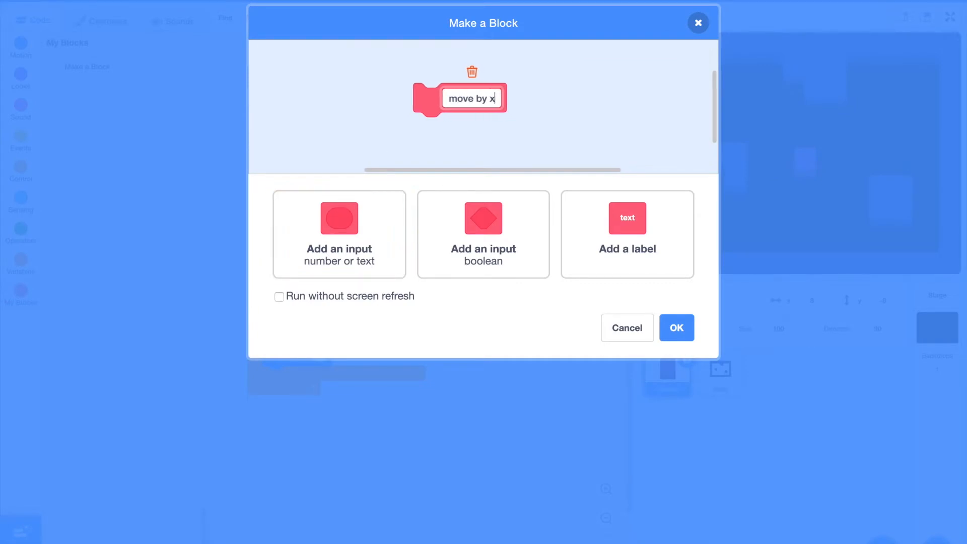
{"action": "left_click", "coordinate": [626, 233]}
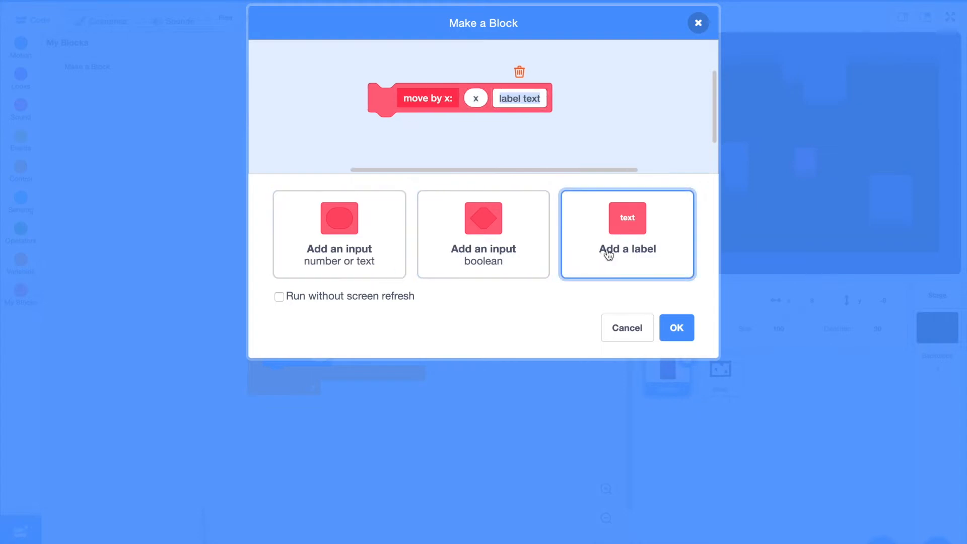
{"action": "left_click", "coordinate": [338, 234]}
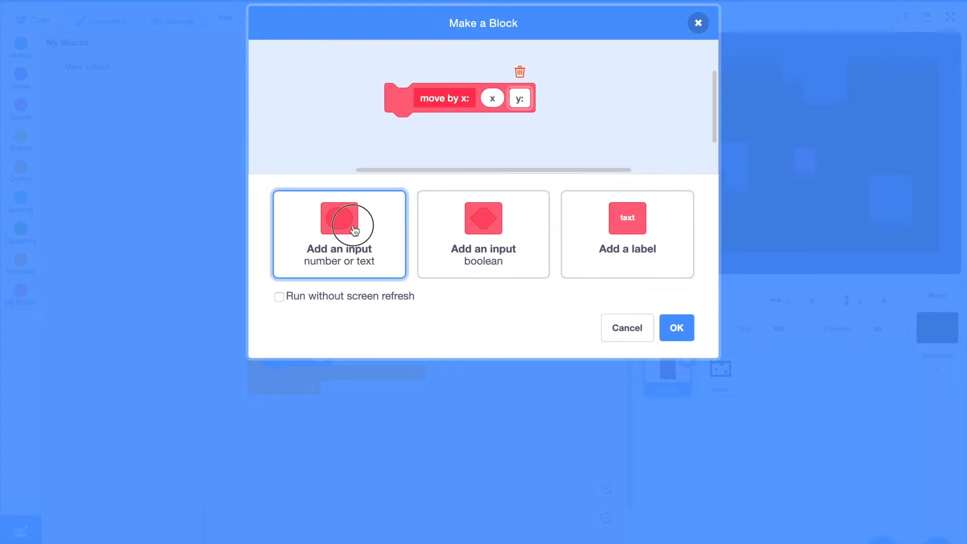
{"action": "left_click", "coordinate": [676, 327]}
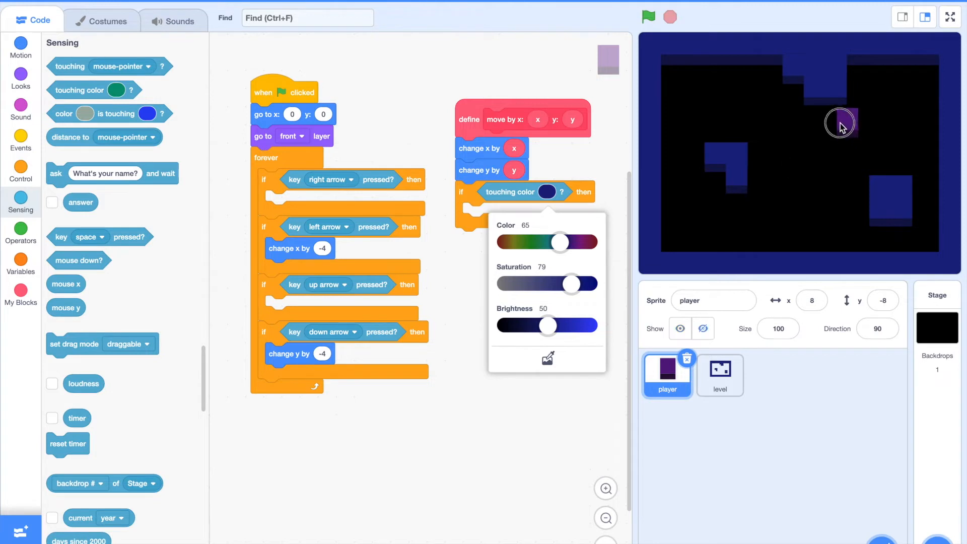
- Sample the dark blue wall colour for the touching check and duplicate the movement blocks to undo the move
{"action": "left_click_drag", "start_coordinate": [839, 122], "coordinate": [826, 121]}
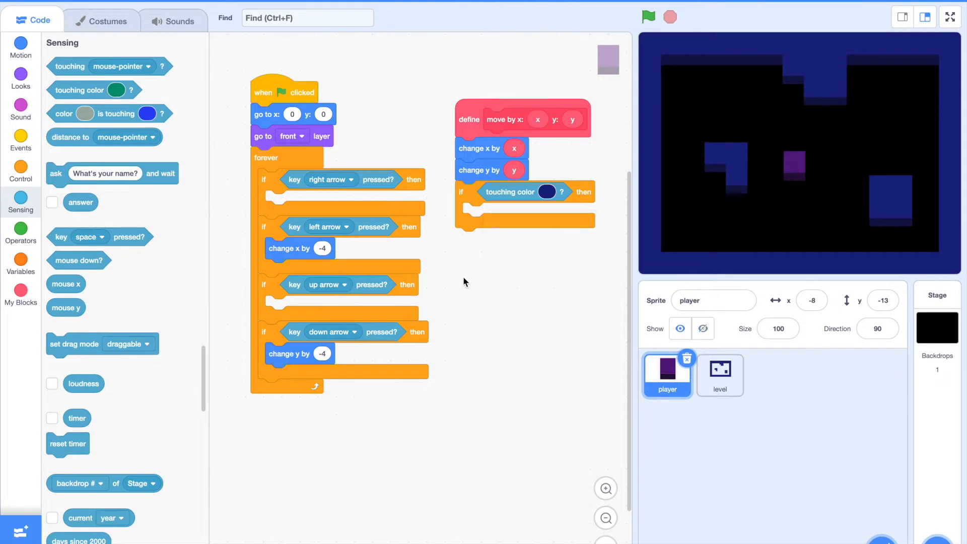
{"action": "left_click_drag", "start_coordinate": [490, 148], "coordinate": [500, 274]}
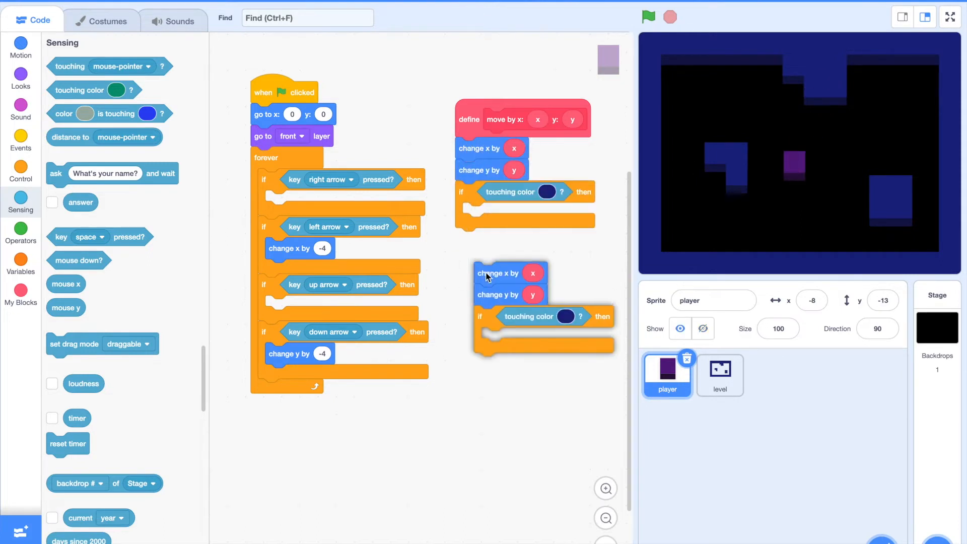
{"action": "left_click", "coordinate": [20, 232]}
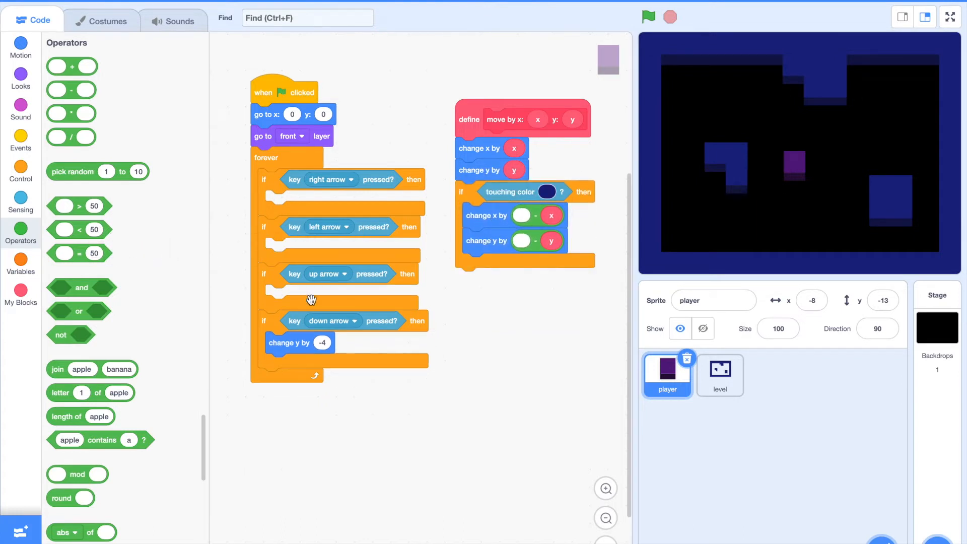
- Replace the arrow-key change blocks with move by x: y: calls using 4,0 / -4,0 / 0,4 / 0,-4
{"action": "left_click", "coordinate": [20, 294]}
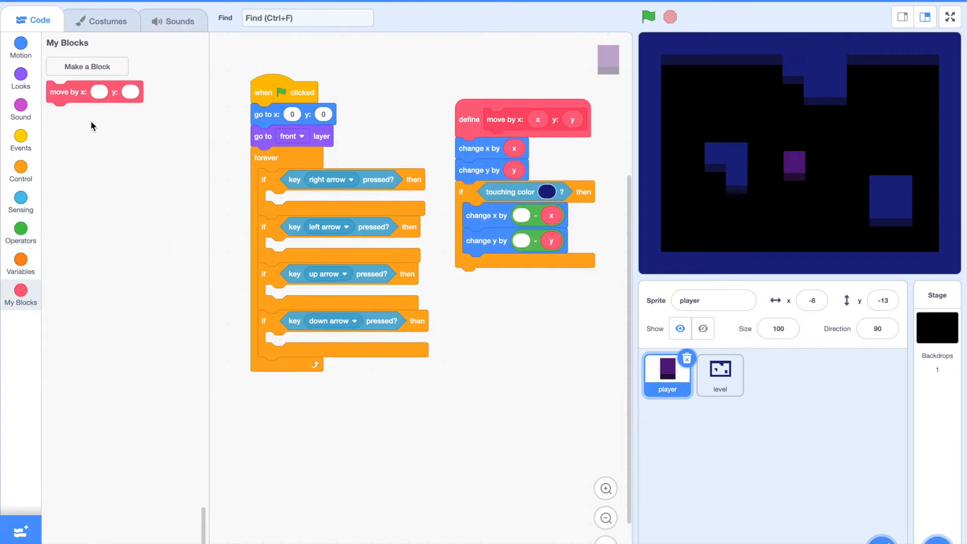
{"action": "left_click_drag", "start_coordinate": [61, 92], "coordinate": [287, 201]}
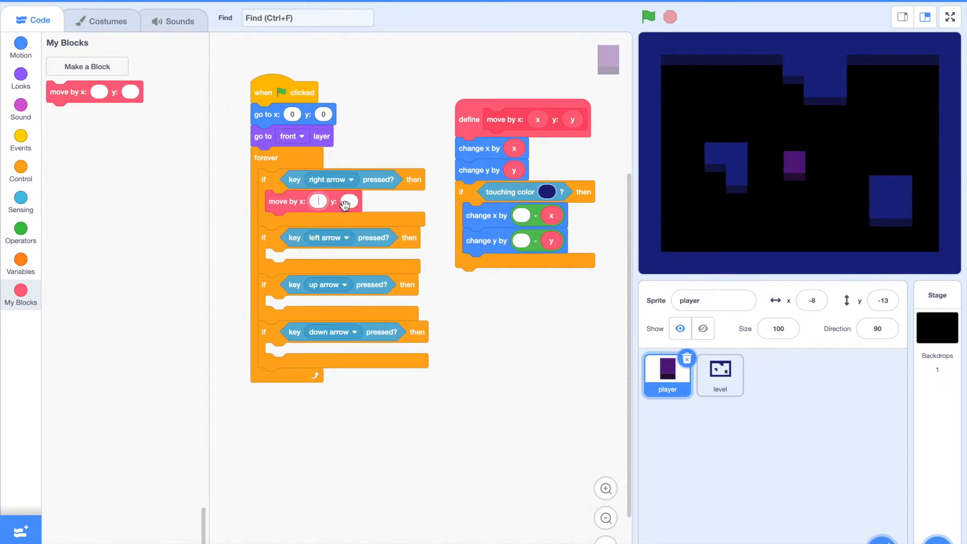
{"action": "type", "text": "4"}
{"action": "left_click", "coordinate": [349, 201]}
{"action": "type", "text": "0"}
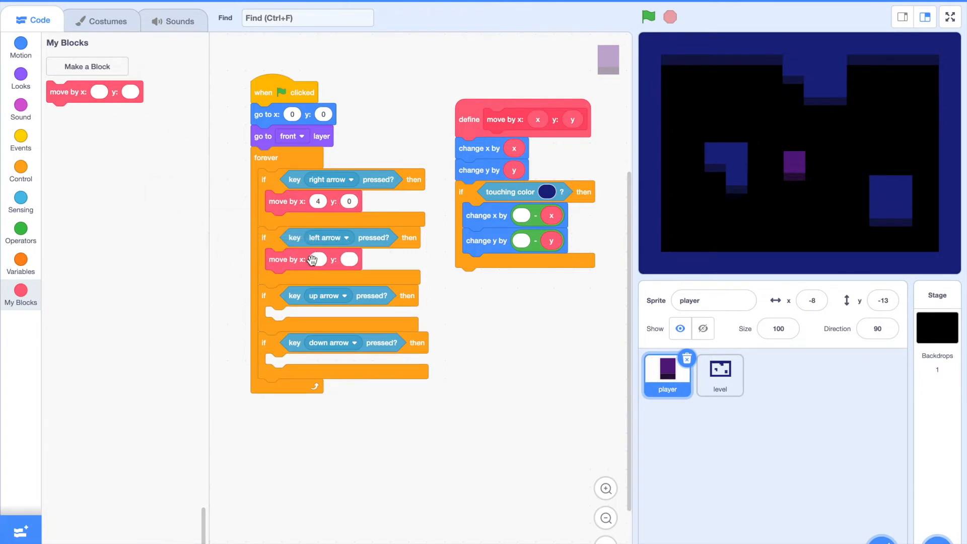
{"action": "type", "text": "-4"}
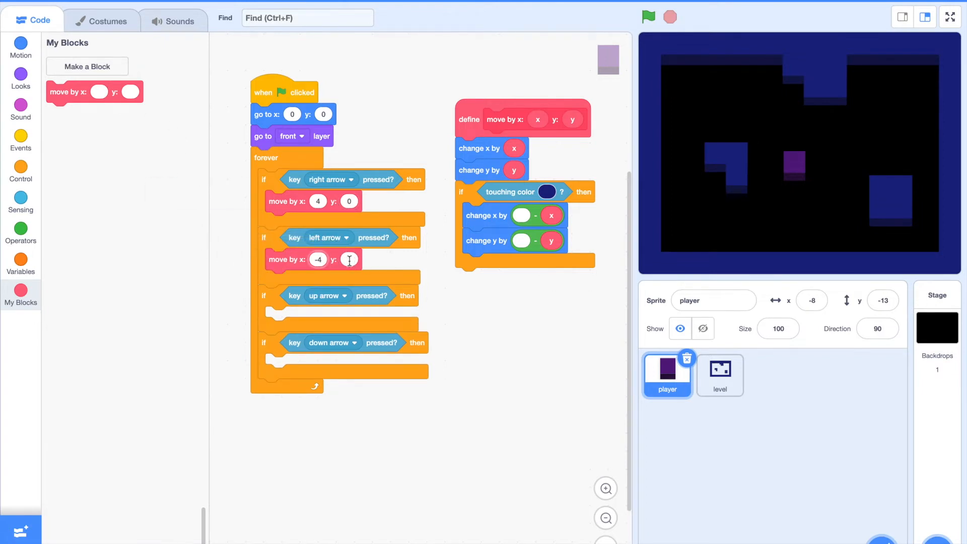
{"action": "left_click", "coordinate": [20, 268]}
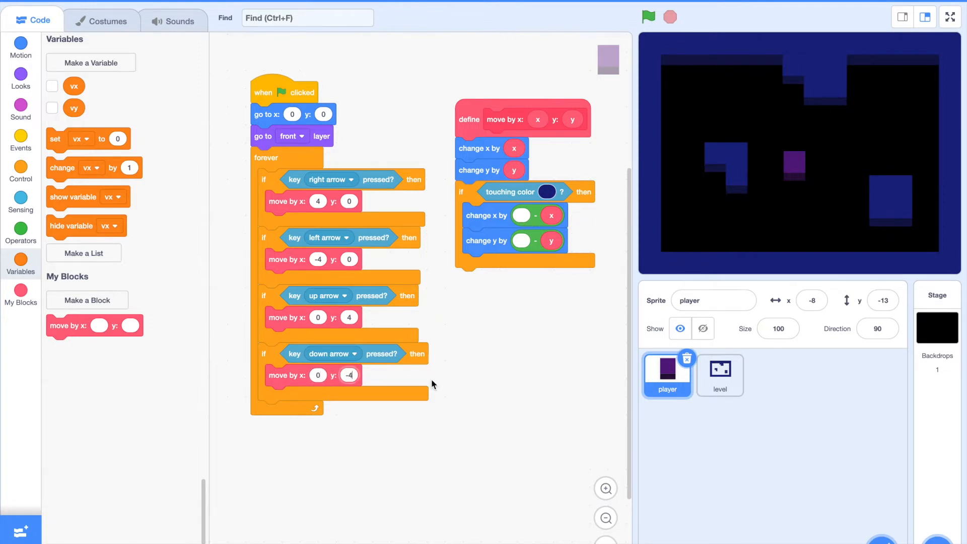
- Run the game with the new move block, restart with the player centred, steer around, then stop
{"action": "left_click", "coordinate": [647, 17]}
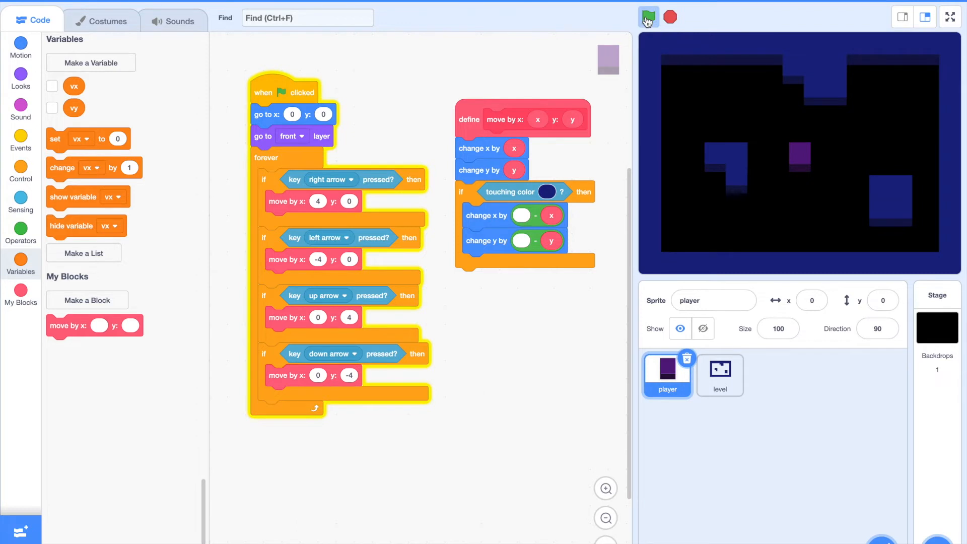
{"action": "left_click", "coordinate": [648, 18]}
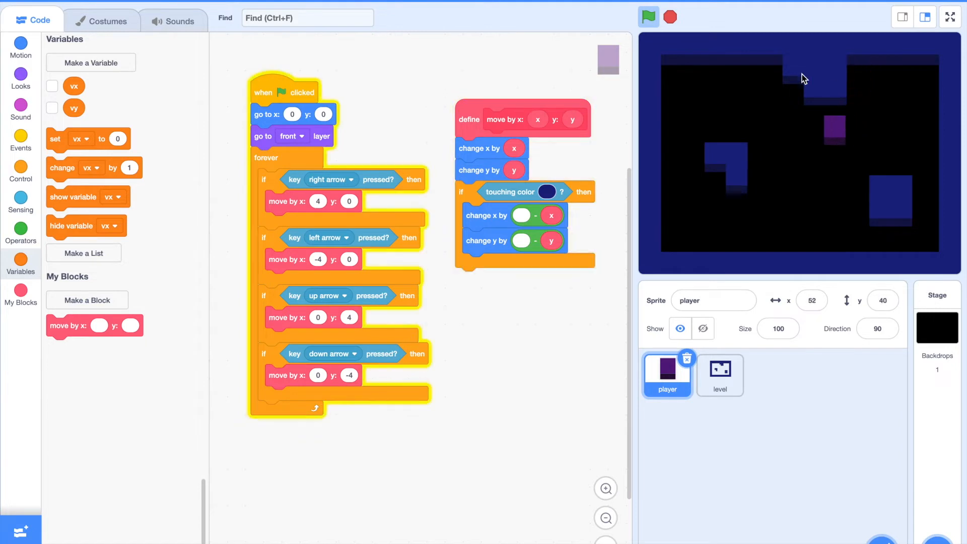
{"action": "left_click", "coordinate": [647, 18]}
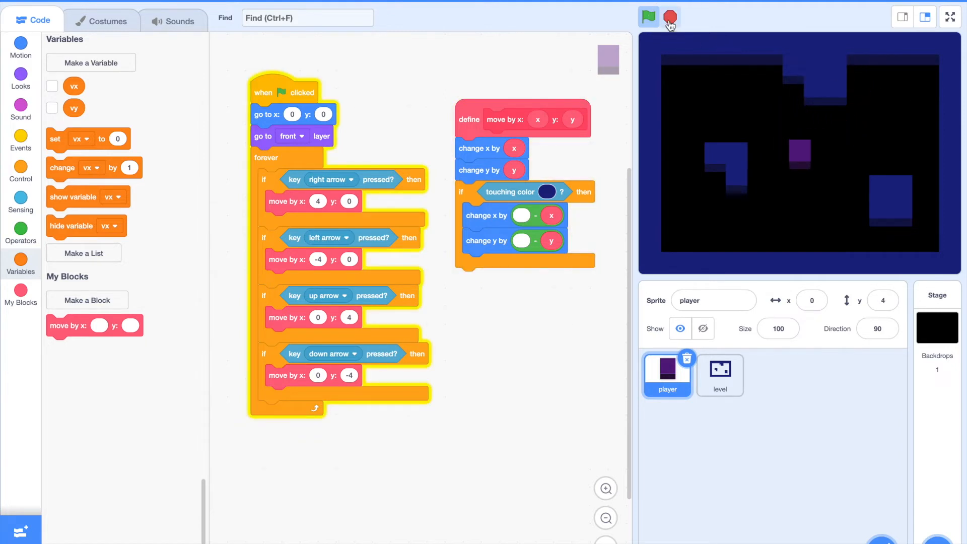
{"action": "left_click", "coordinate": [670, 17]}
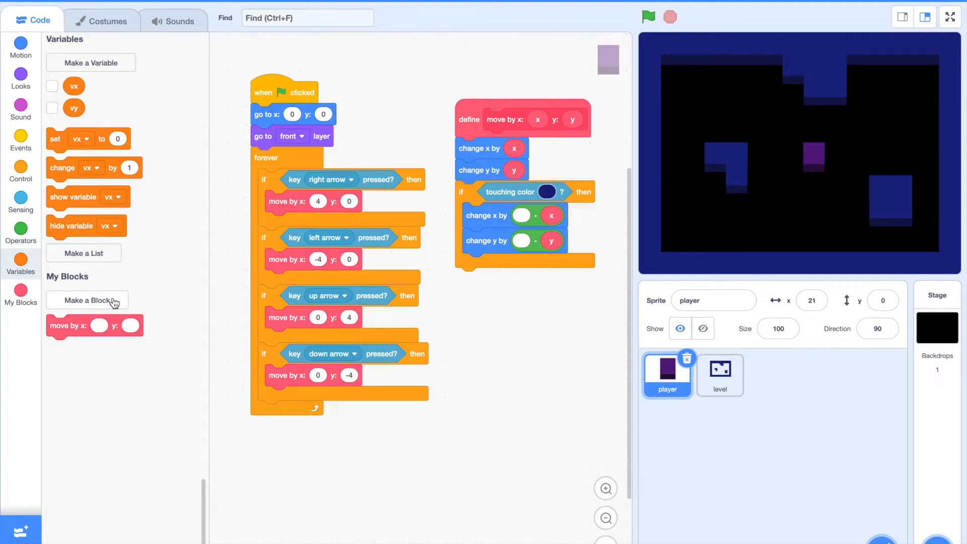
- Create a custom block 'player movement' with a number input named 'speed'
{"action": "left_click", "coordinate": [86, 301]}
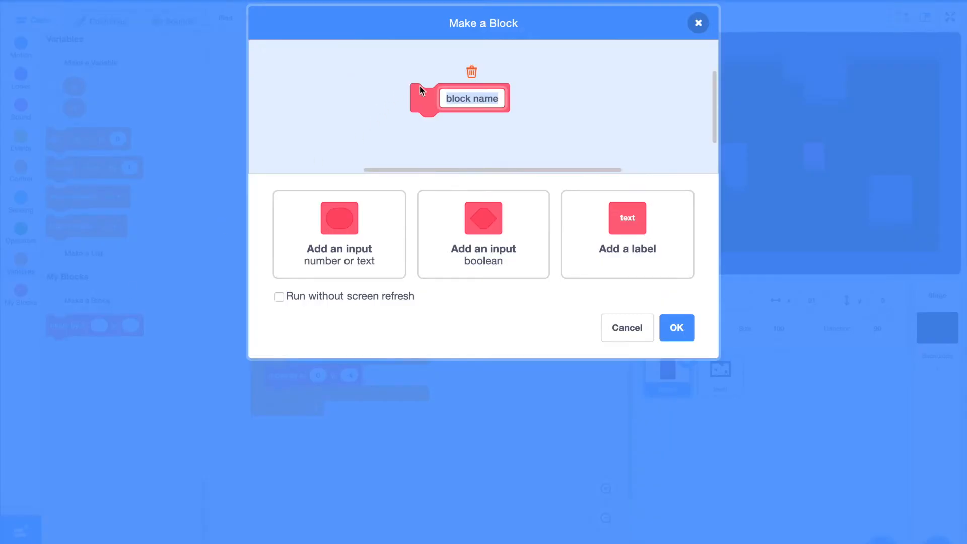
{"action": "type", "text": "player m"}
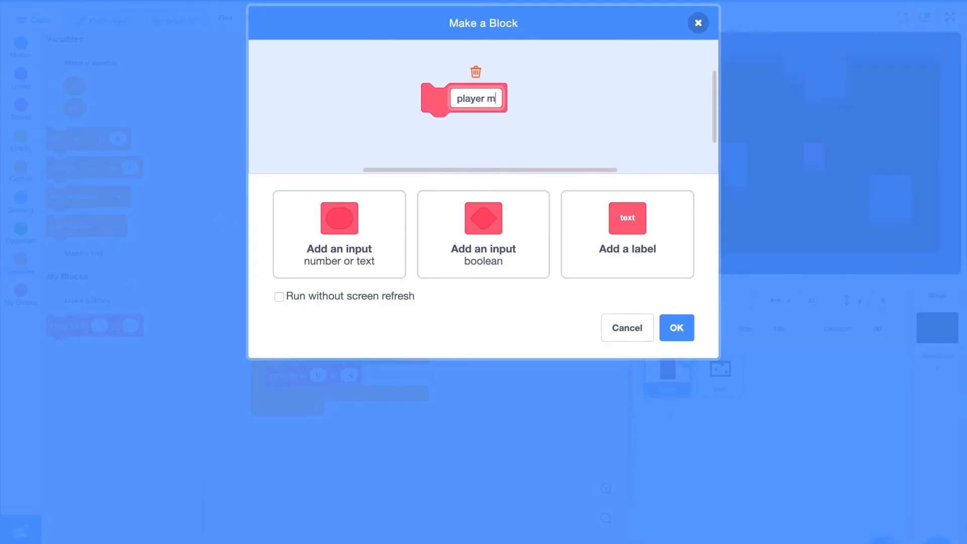
{"action": "left_click", "coordinate": [338, 235]}
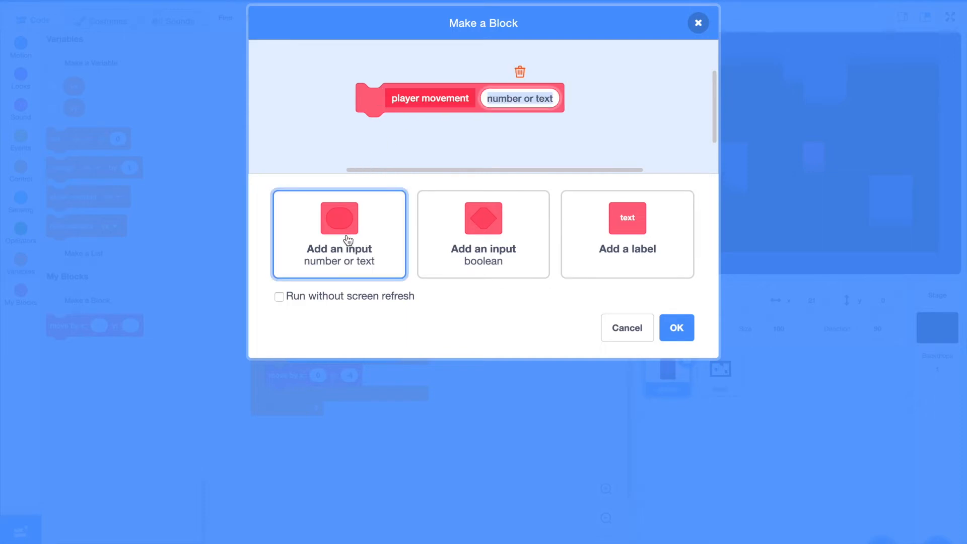
{"action": "type", "text": "speed"}
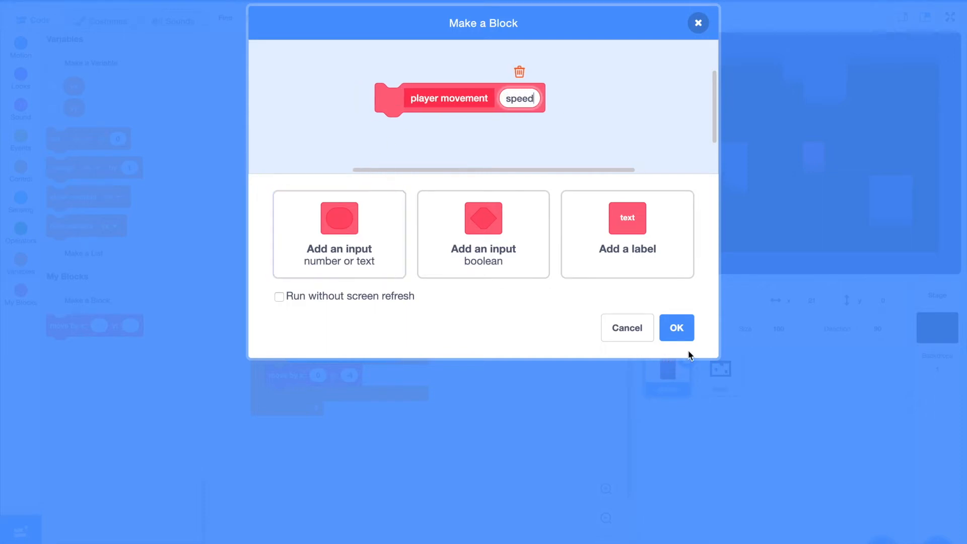
{"action": "left_click", "coordinate": [675, 327]}
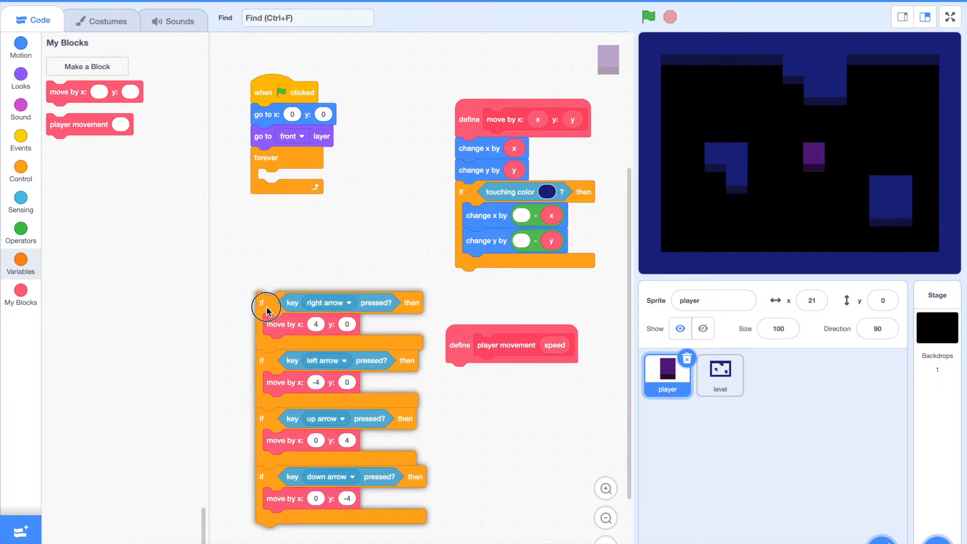
- Place player movement inside the green-flag forever loop with speed 4
{"action": "left_click_drag", "start_coordinate": [81, 124], "coordinate": [290, 180]}
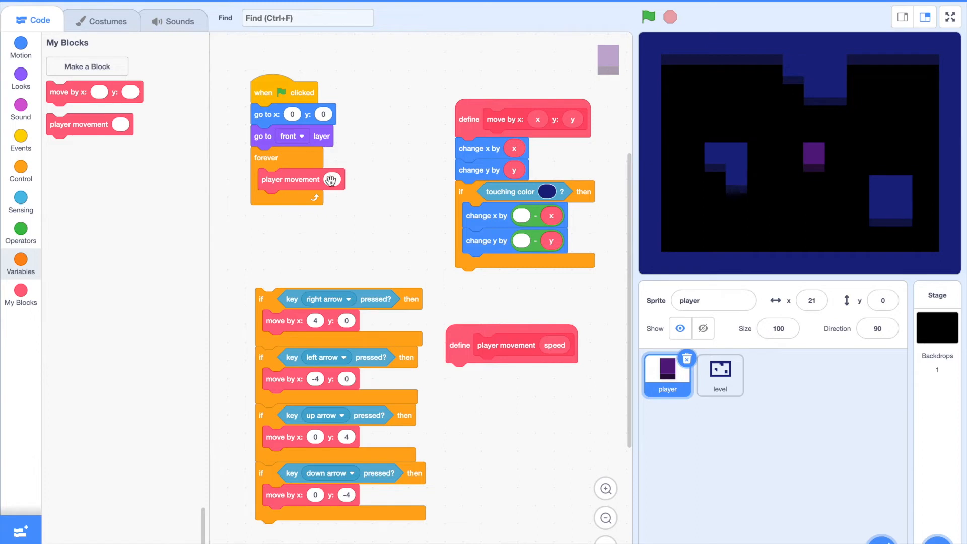
{"action": "left_click", "coordinate": [647, 17]}
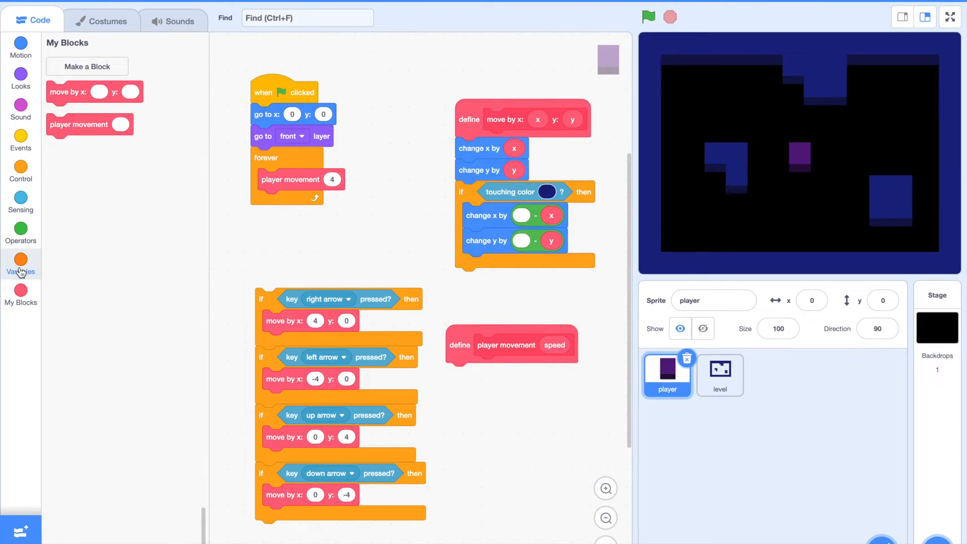
- Under the define block set vx to a minus operator holding the left-arrow pressed check, checking the right-arrow test
{"action": "left_click", "coordinate": [21, 262]}
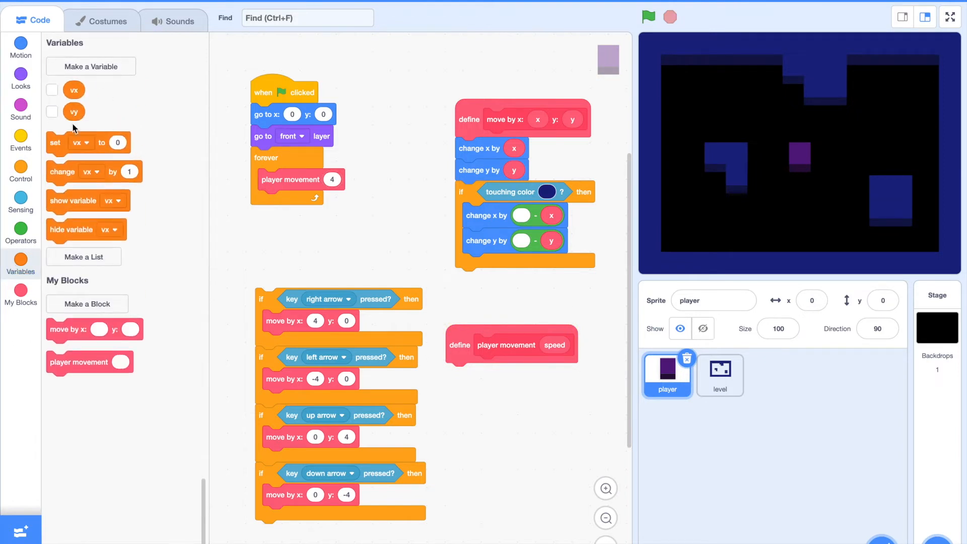
{"action": "left_click", "coordinate": [51, 90]}
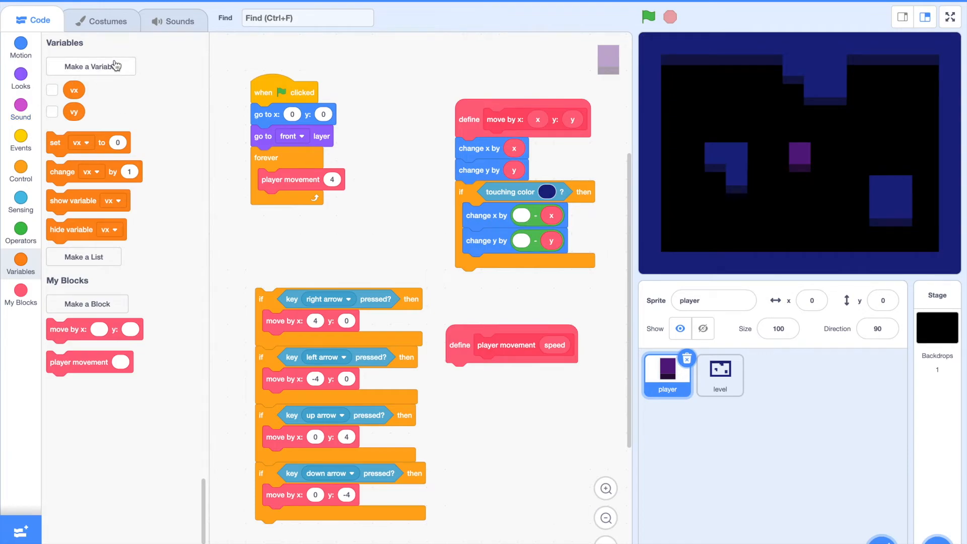
{"action": "left_click", "coordinate": [90, 67]}
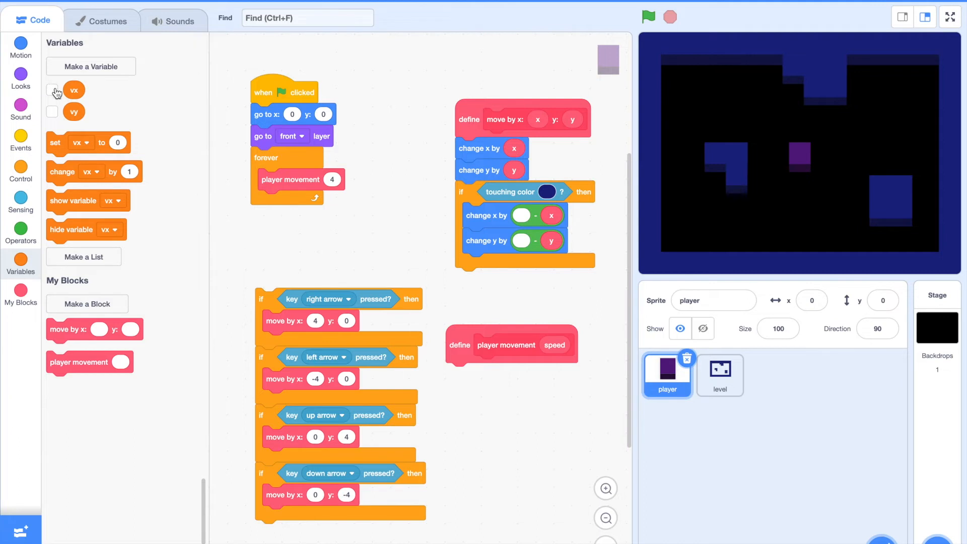
{"action": "mouse_move", "coordinate": [207, 270]}
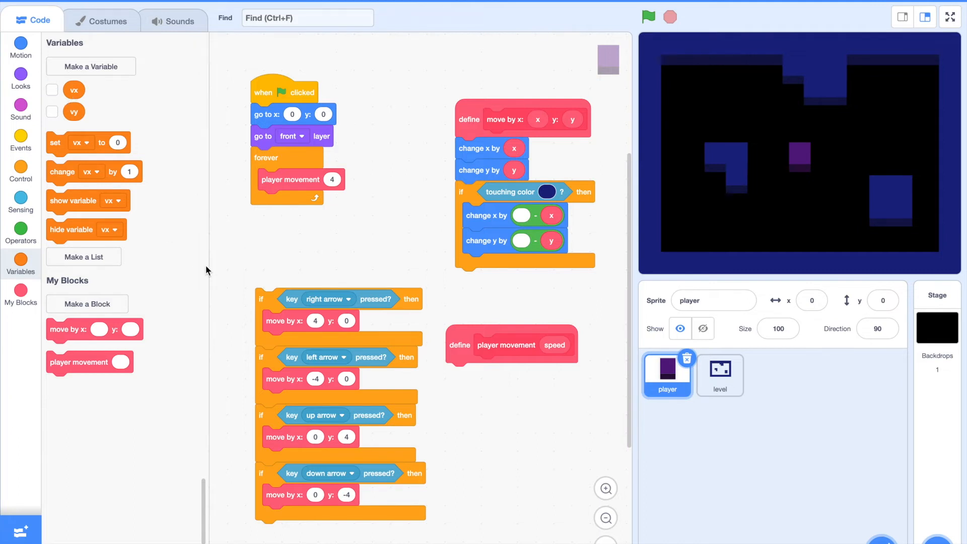
{"action": "mouse_move", "coordinate": [97, 136]}
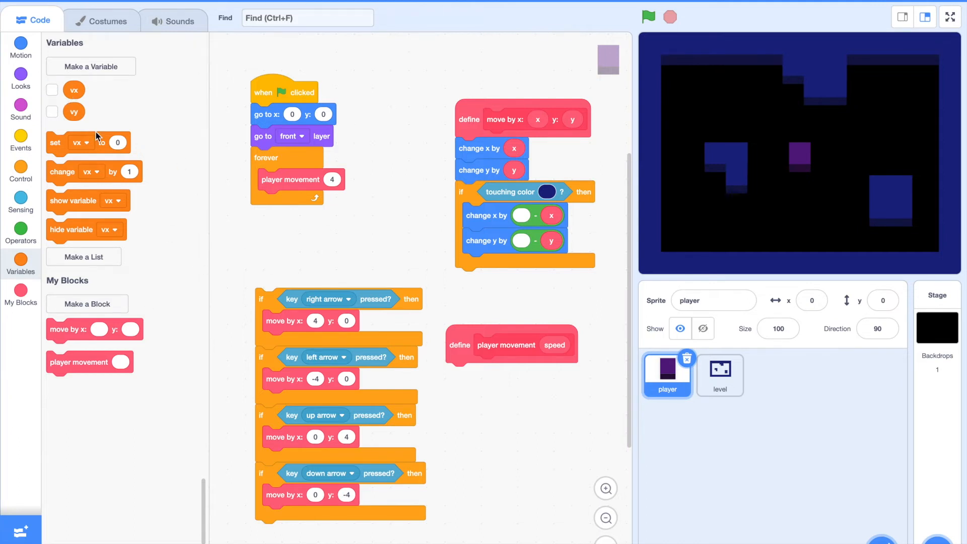
{"action": "left_click_drag", "start_coordinate": [95, 137], "coordinate": [450, 398]}
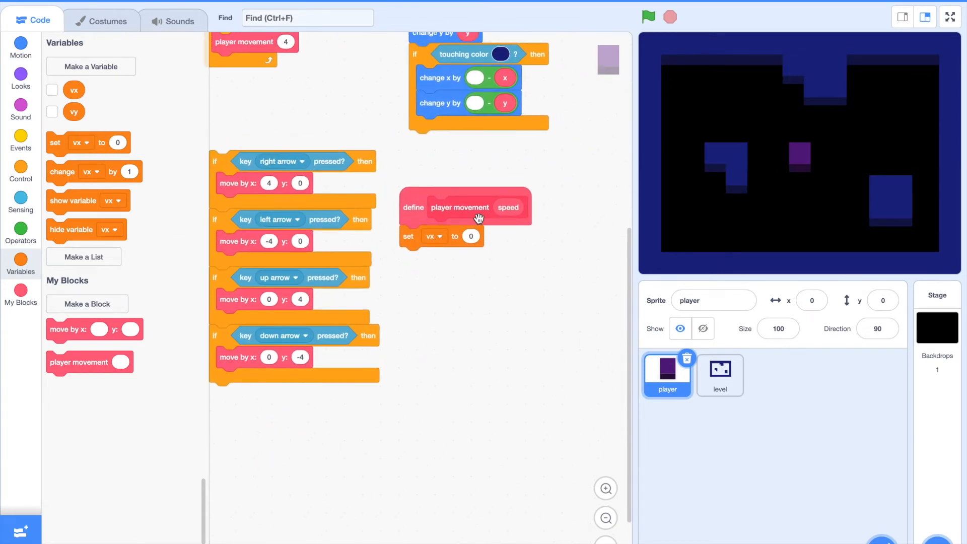
{"action": "left_click", "coordinate": [20, 232]}
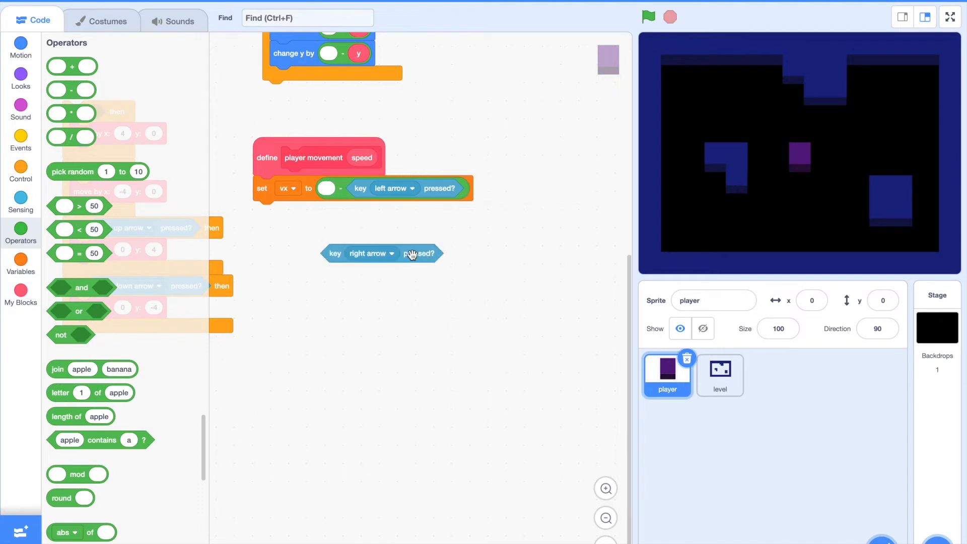
{"action": "left_click", "coordinate": [381, 254]}
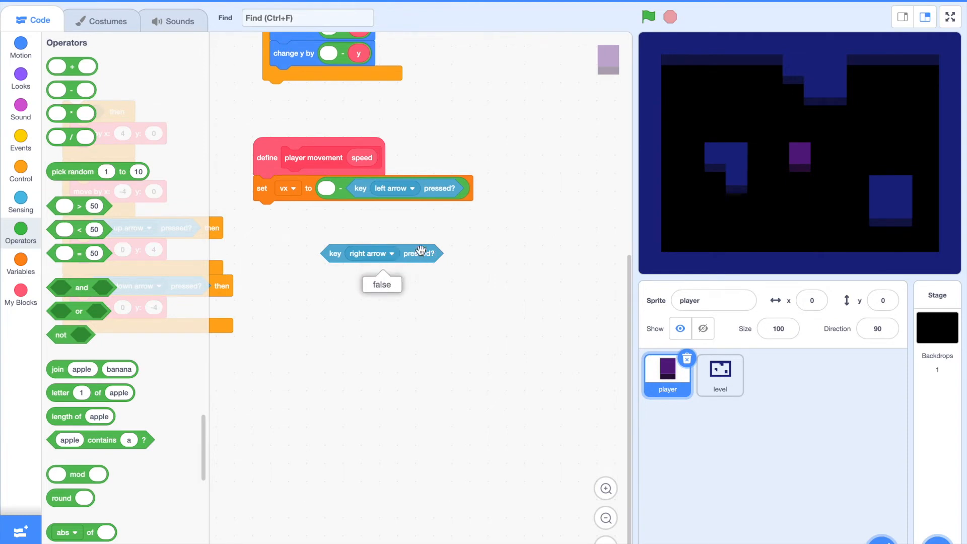
- Set vx to right minus left pressed, vy to up minus down, and move by vx*speed and vy*speed
{"action": "left_click_drag", "start_coordinate": [382, 253], "coordinate": [358, 188]}
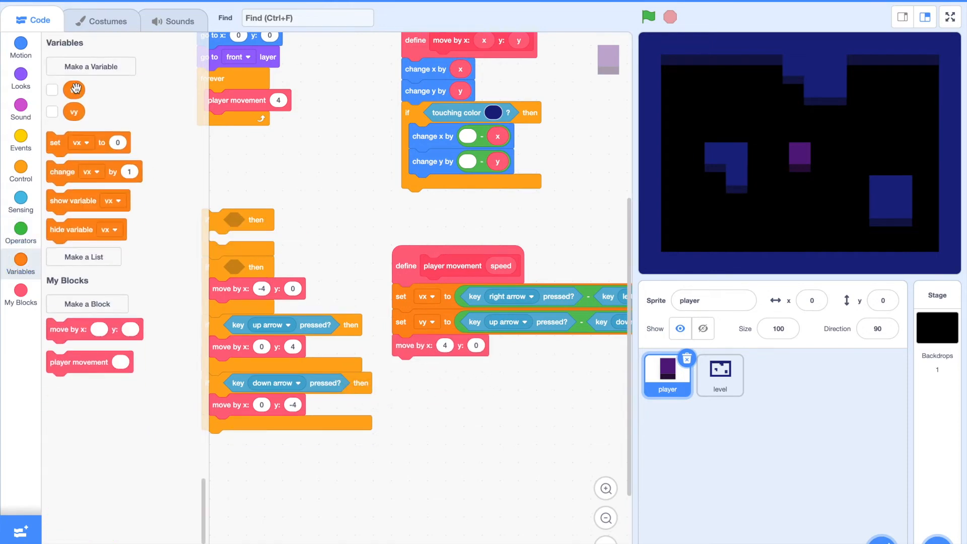
{"action": "left_click", "coordinate": [20, 235]}
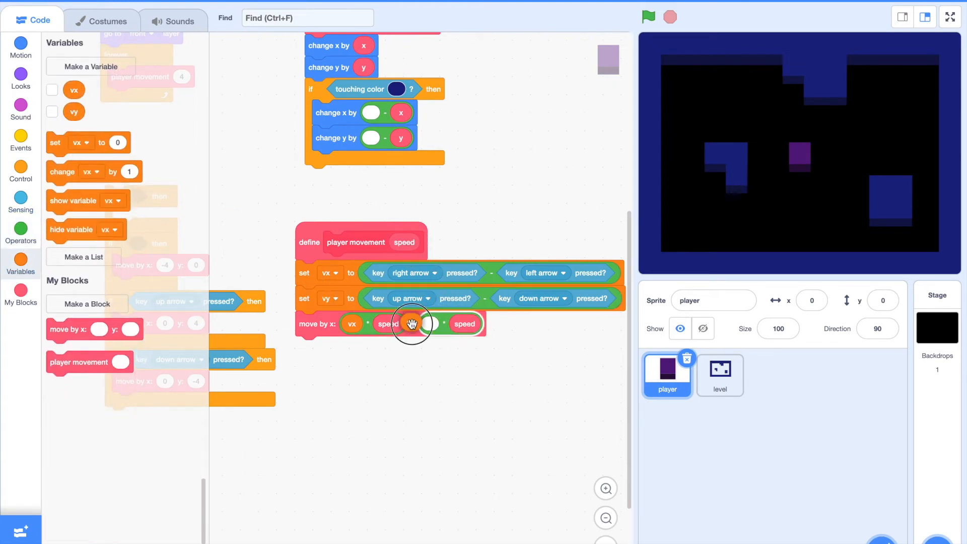
- Run the game repeatedly and steer the player around the level to test key-based movement
{"action": "left_click", "coordinate": [647, 17]}
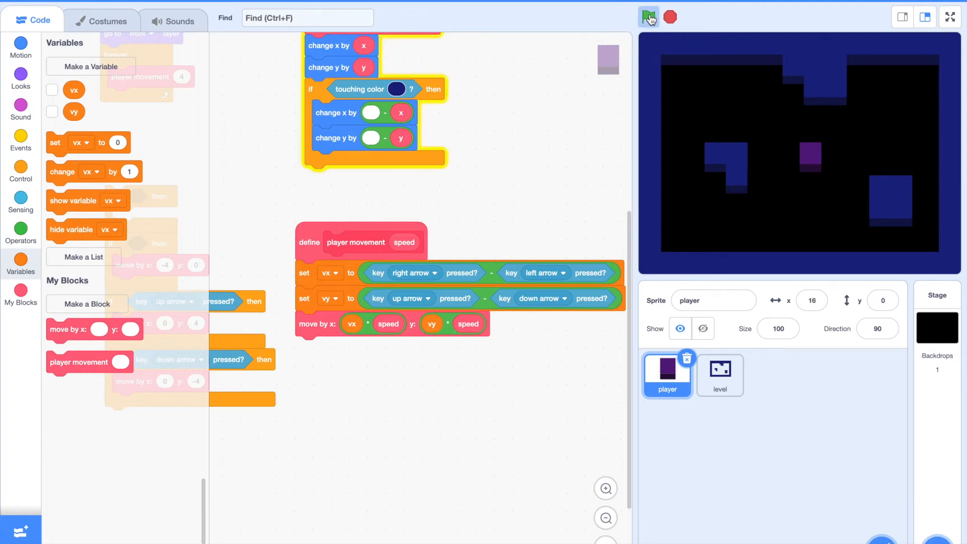
{"action": "left_click", "coordinate": [648, 18]}
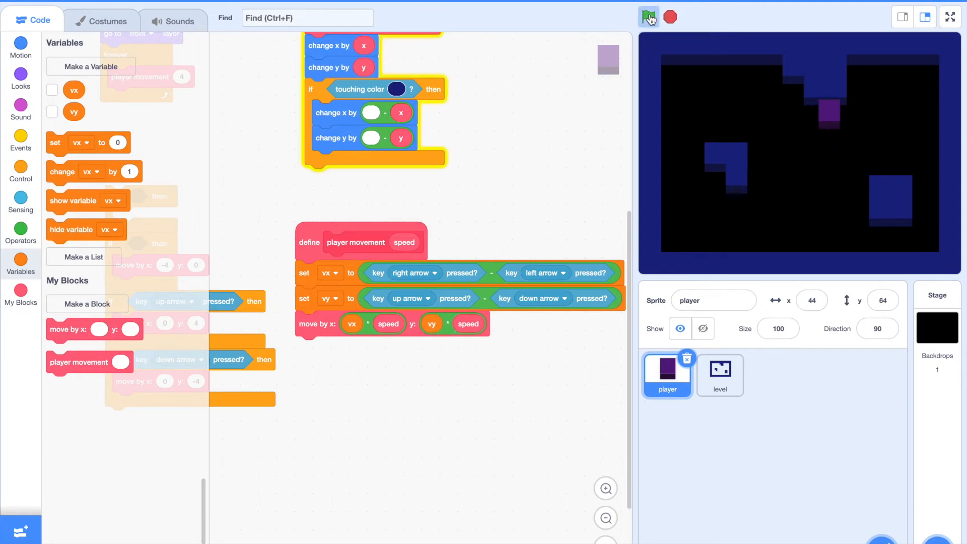
{"action": "left_click", "coordinate": [648, 18]}
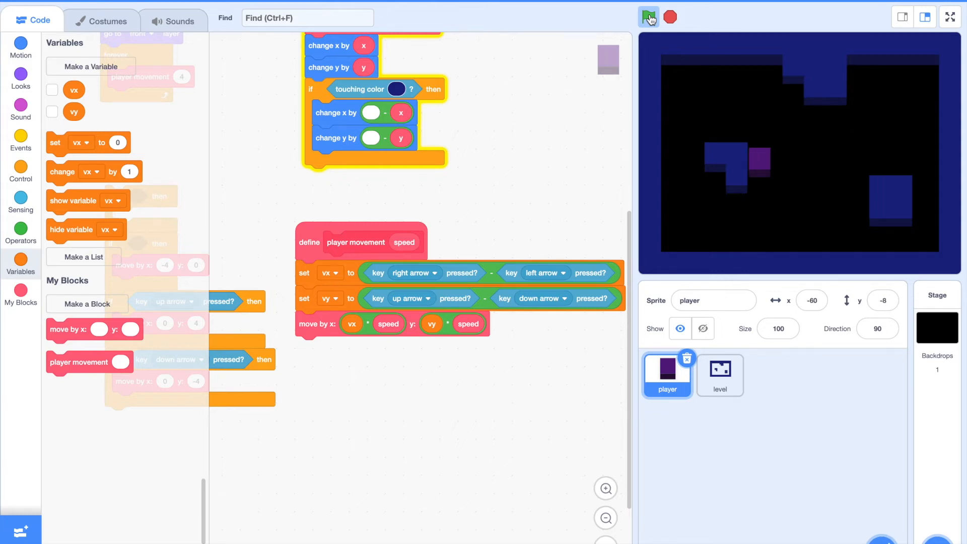
{"action": "left_click", "coordinate": [648, 17]}
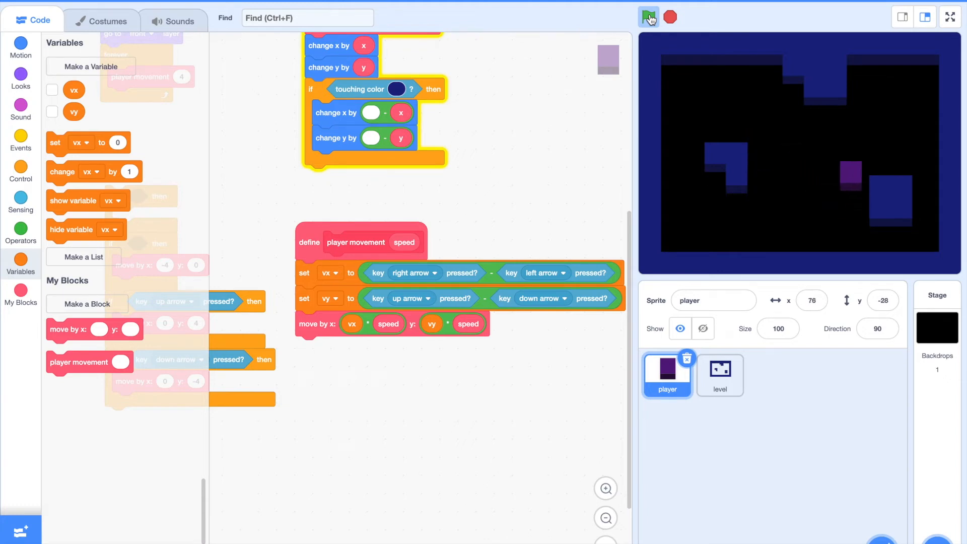
{"action": "left_click", "coordinate": [647, 17]}
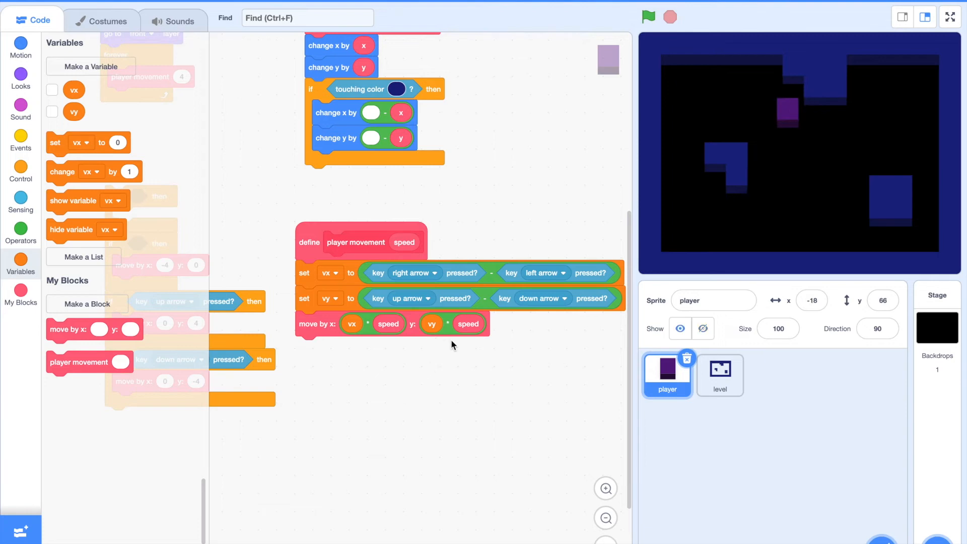
- Add a second move block so the sprite moves vx times speed in x, then vy times speed in y
{"action": "left_click_drag", "start_coordinate": [454, 324], "coordinate": [453, 387]}
{"action": "type", "text": "0"}
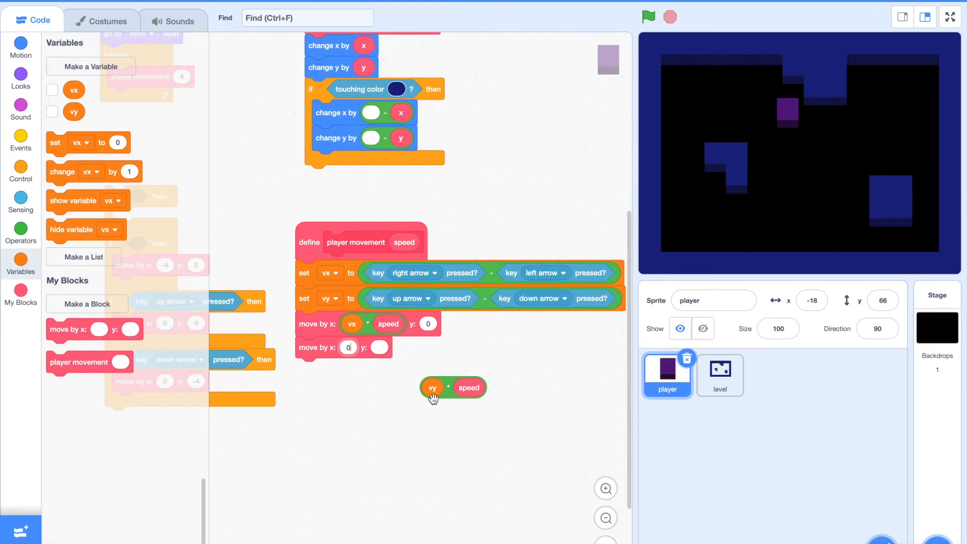
{"action": "left_click_drag", "start_coordinate": [454, 387], "coordinate": [404, 348]}
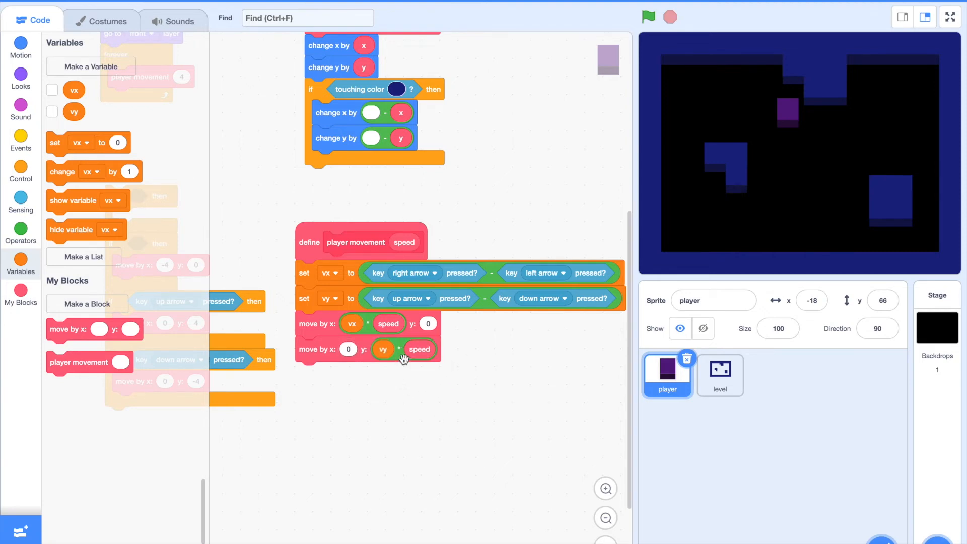
{"action": "mouse_move", "coordinate": [302, 93]}
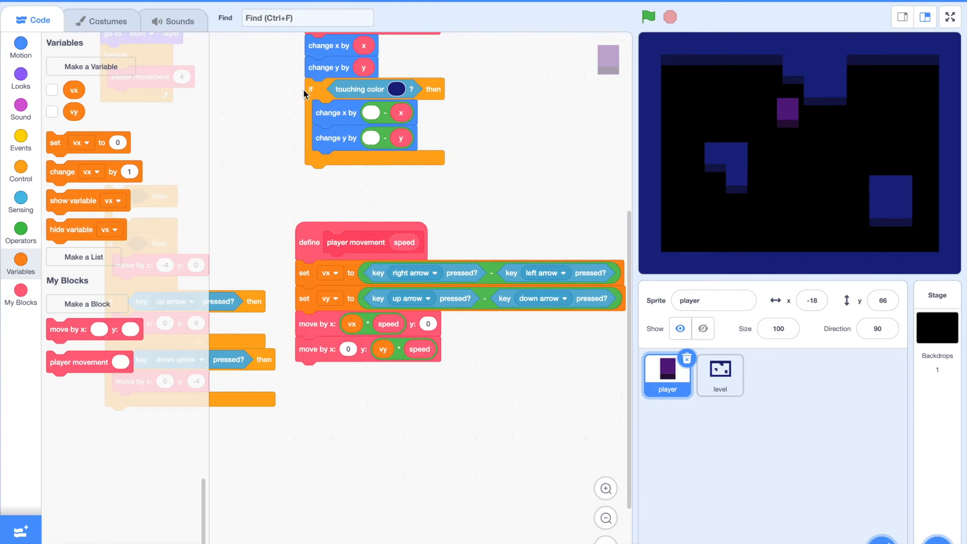
- Run the game with the green flag, move the player around the level, then restart it centred
{"action": "left_click", "coordinate": [648, 18]}
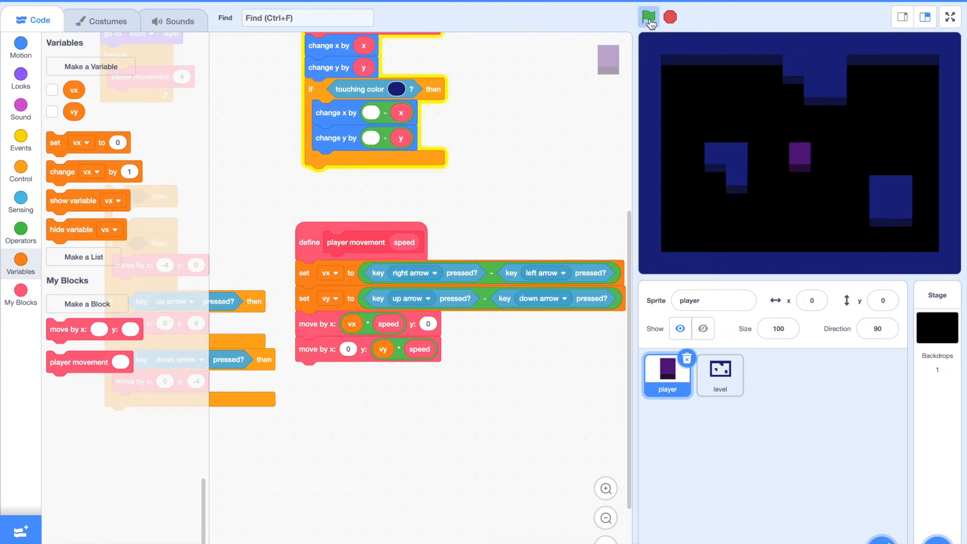
{"action": "left_click", "coordinate": [647, 17]}
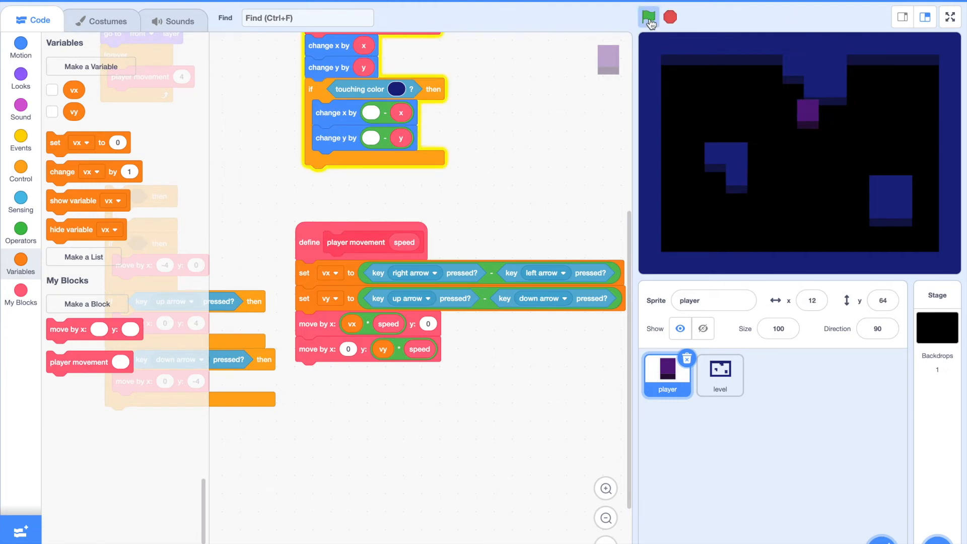
{"action": "left_click", "coordinate": [647, 17]}
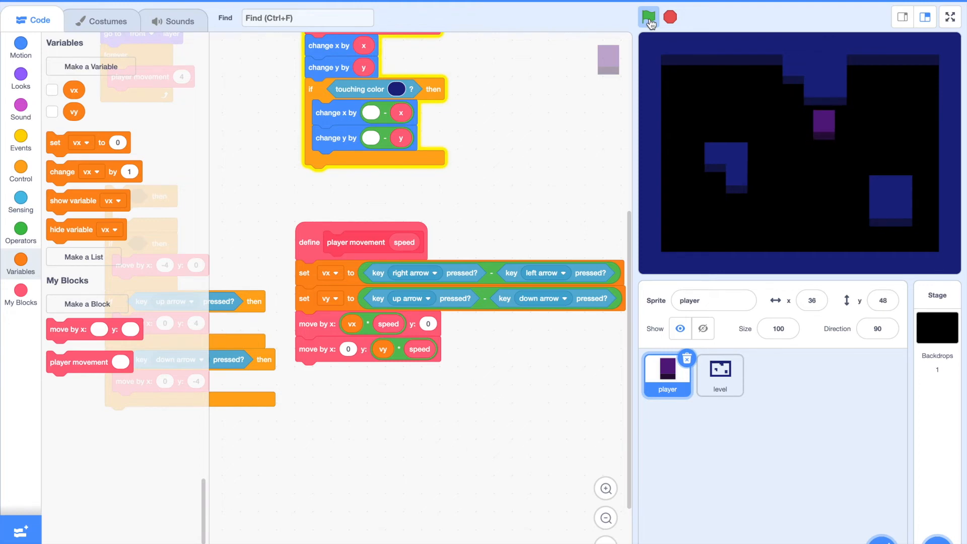
{"action": "left_click", "coordinate": [648, 17]}
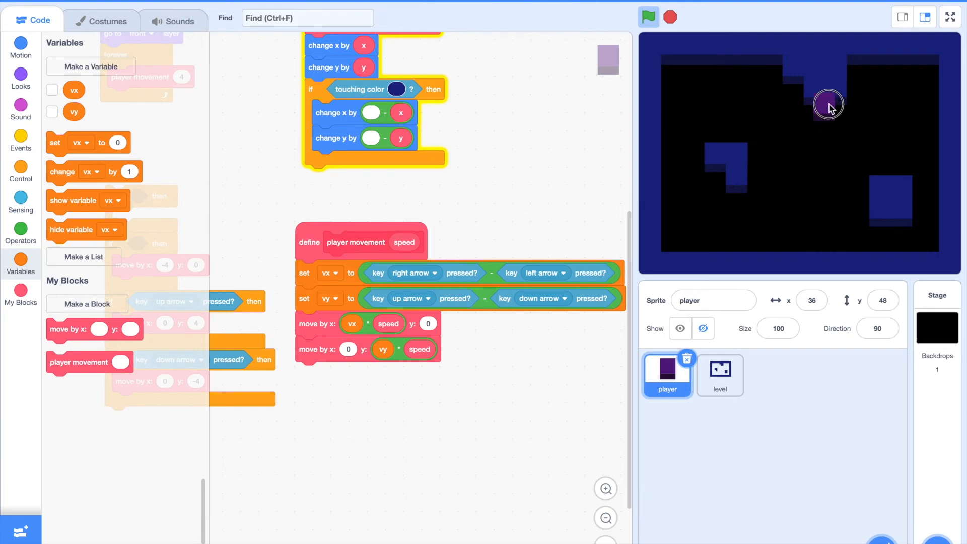
{"action": "left_click", "coordinate": [648, 17]}
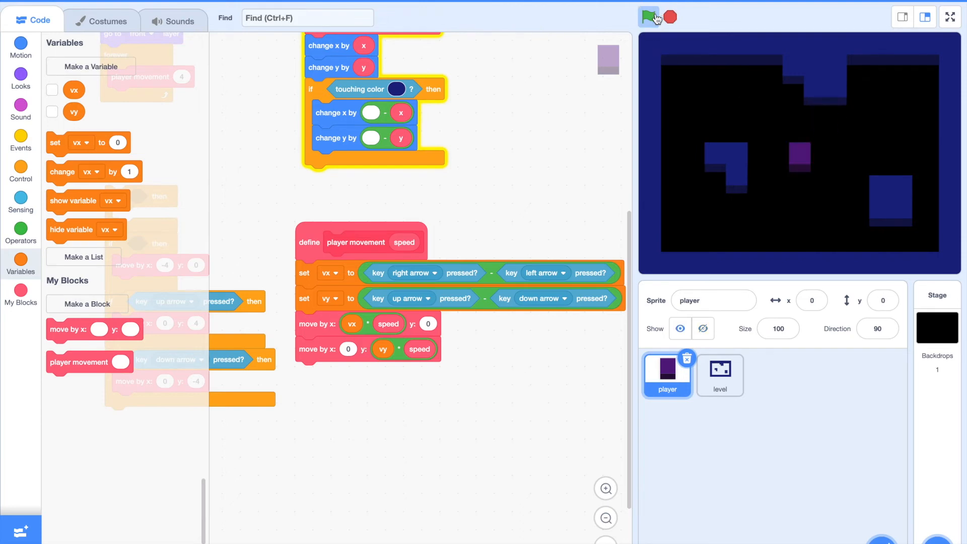
{"action": "left_click", "coordinate": [647, 18]}
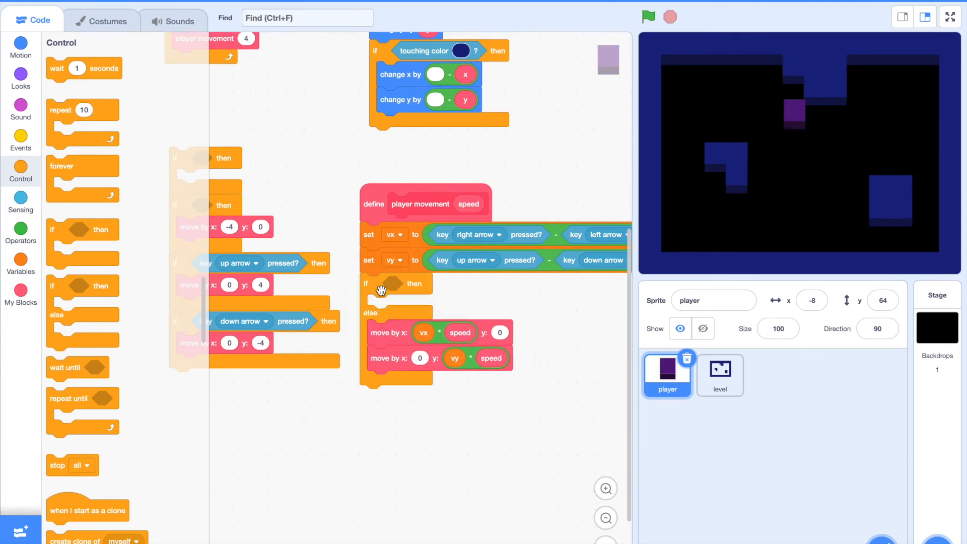
- Put an if-else around the two moves with condition abs of vx plus abs of vy greater than 1
{"action": "left_click", "coordinate": [21, 233]}
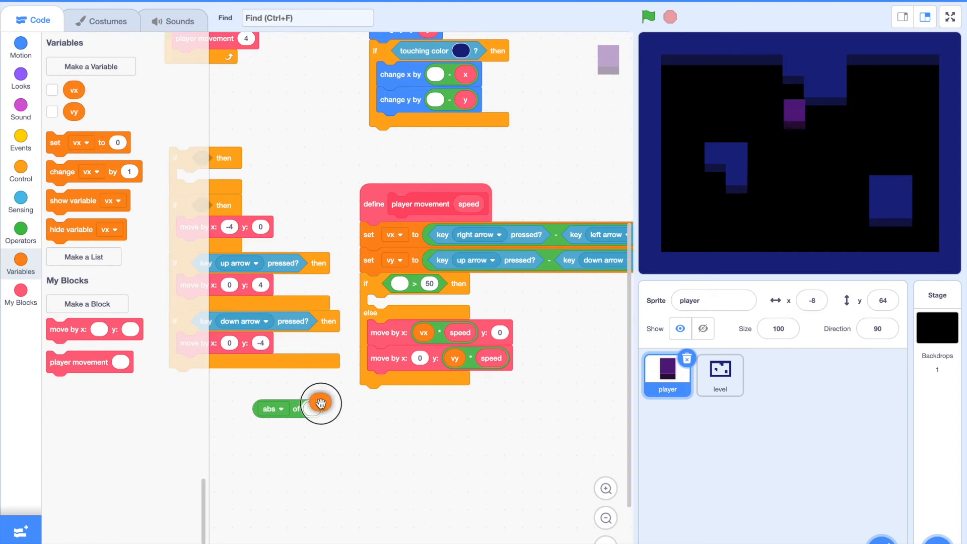
{"action": "left_click", "coordinate": [21, 229]}
{"action": "type", "text": "1"}
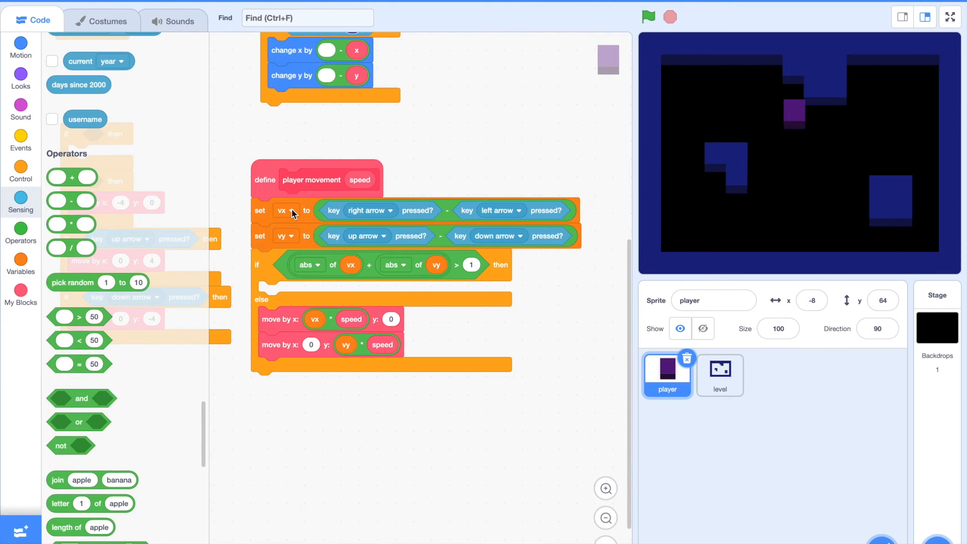
{"action": "mouse_move", "coordinate": [496, 245]}
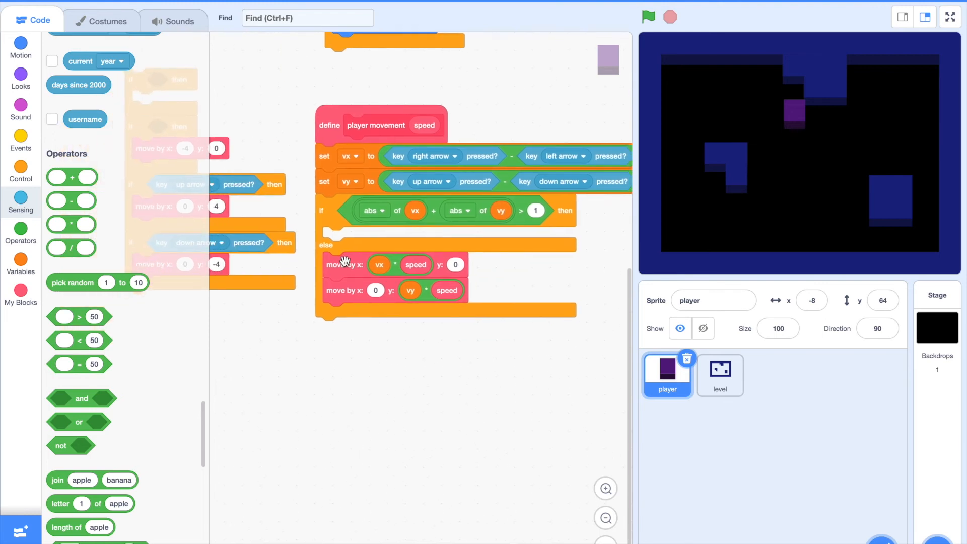
- Build sqrt of abs of vx over 2 times speed times vx (and the vy version) for the if-branch moves
{"action": "left_click_drag", "start_coordinate": [346, 264], "coordinate": [347, 388]}
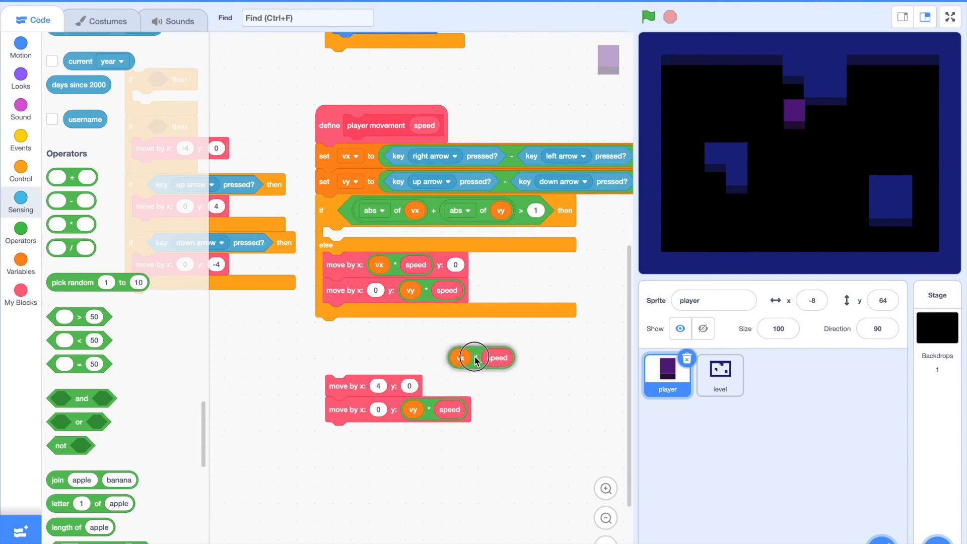
{"action": "scroll", "scroll_direction": "down", "scroll_amount": 3}
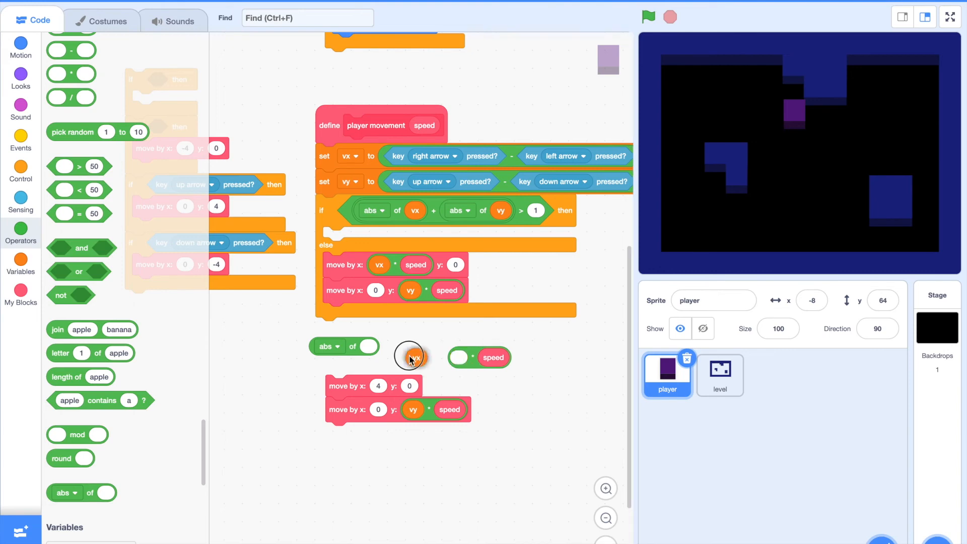
{"action": "left_click_drag", "start_coordinate": [410, 358], "coordinate": [370, 348]}
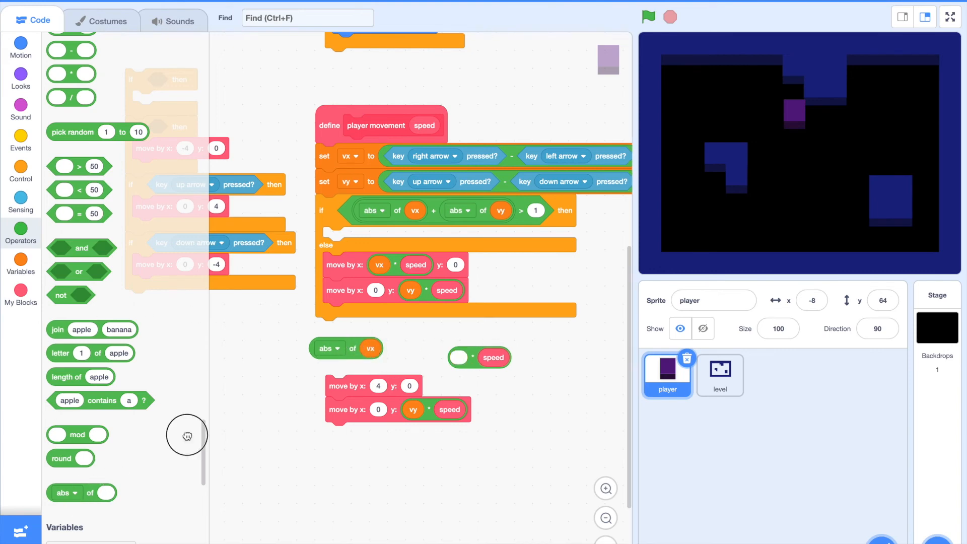
{"action": "left_click", "coordinate": [258, 350]}
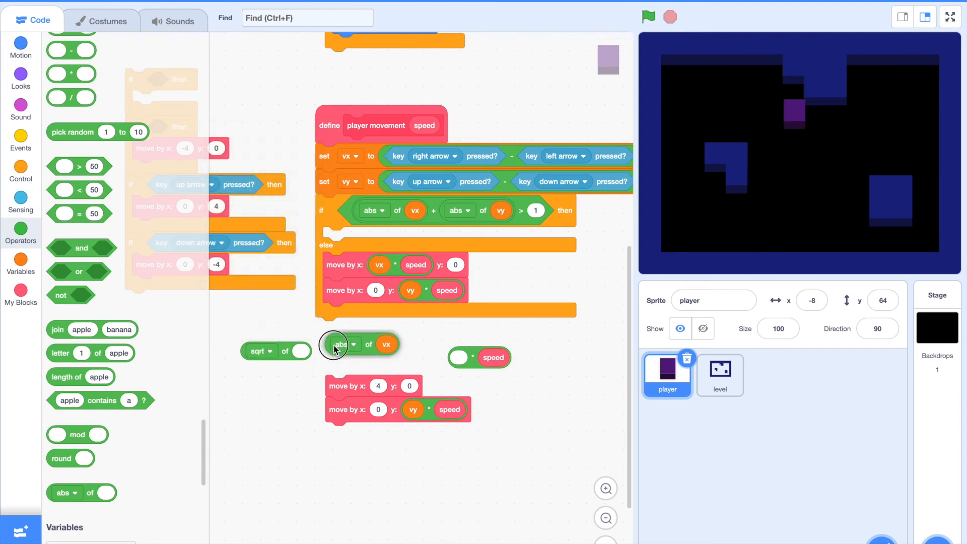
{"action": "left_click_drag", "start_coordinate": [340, 345], "coordinate": [311, 352]}
{"action": "type", "text": "2"}
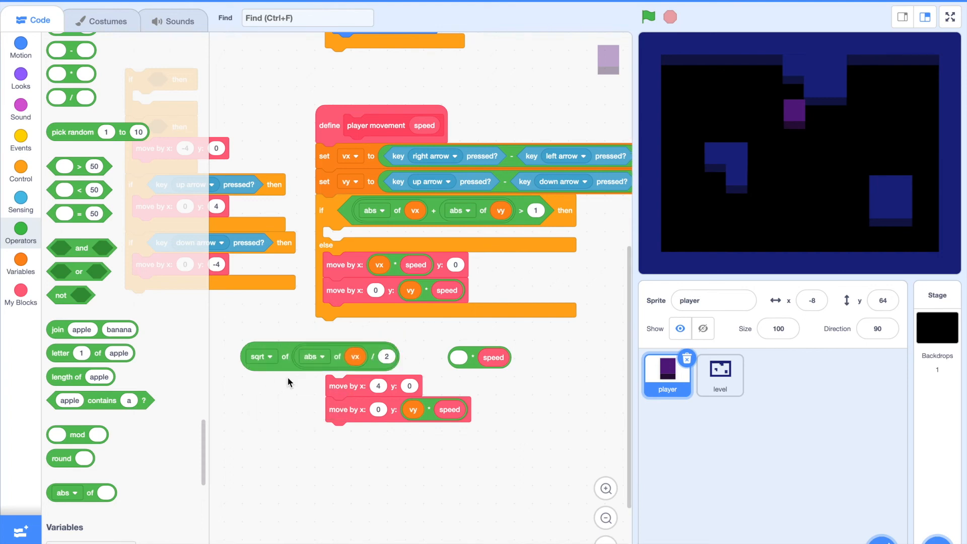
{"action": "mouse_move", "coordinate": [449, 358]}
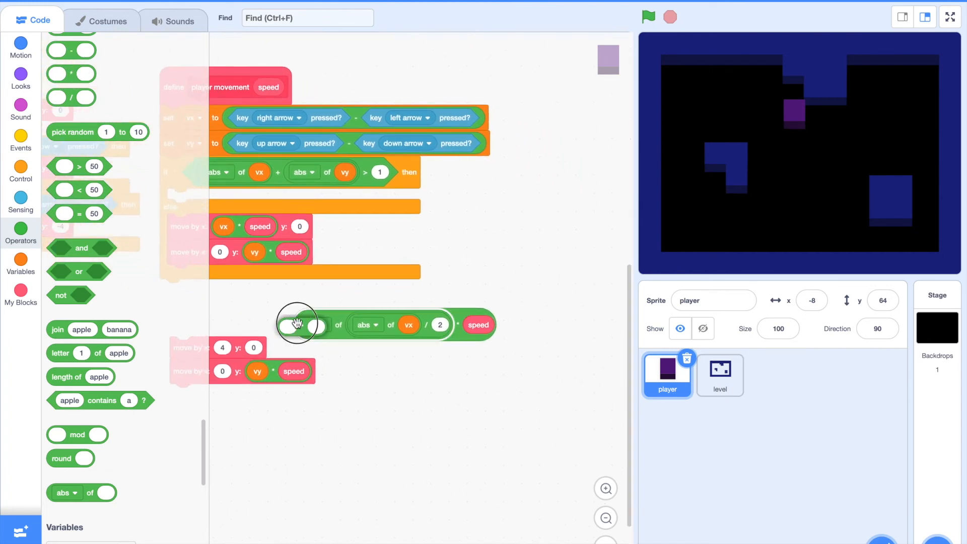
{"action": "left_click", "coordinate": [21, 259]}
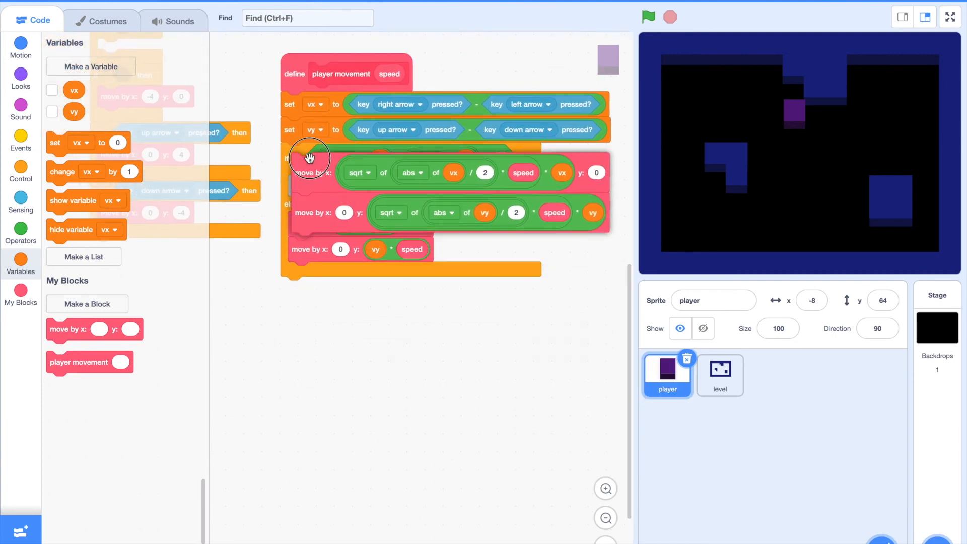
- Run the game with the green flag to test the scaled diagonal movement
{"action": "left_click", "coordinate": [647, 17]}
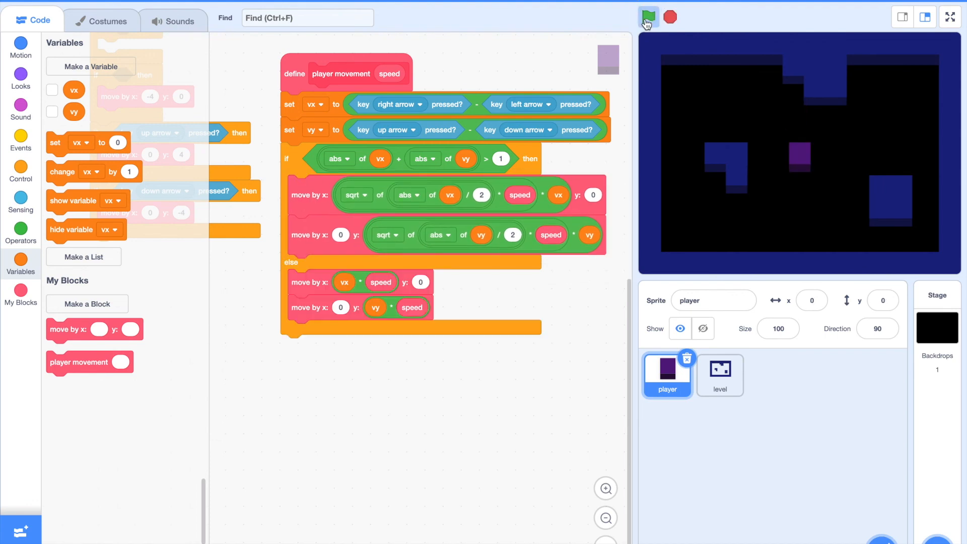
{"action": "left_click", "coordinate": [648, 17]}
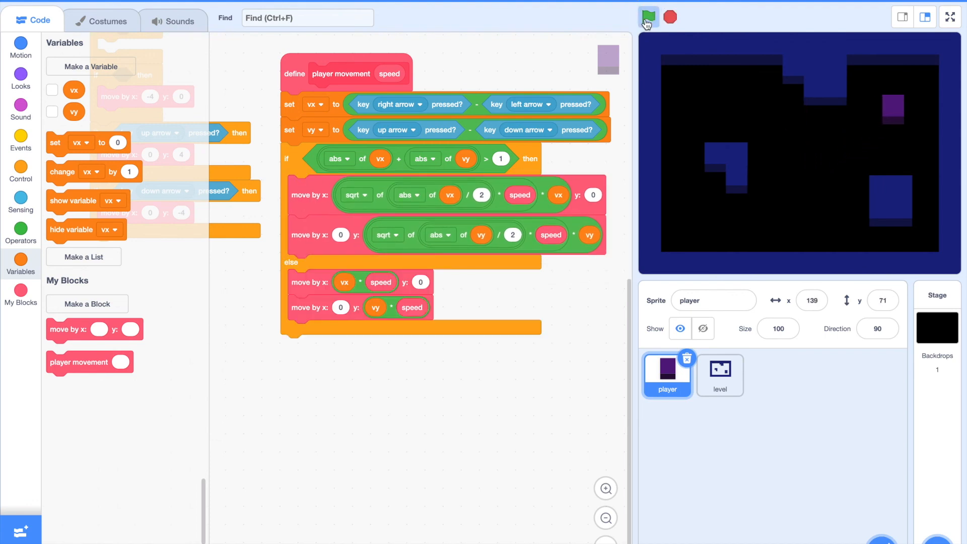
{"action": "left_click", "coordinate": [647, 18]}
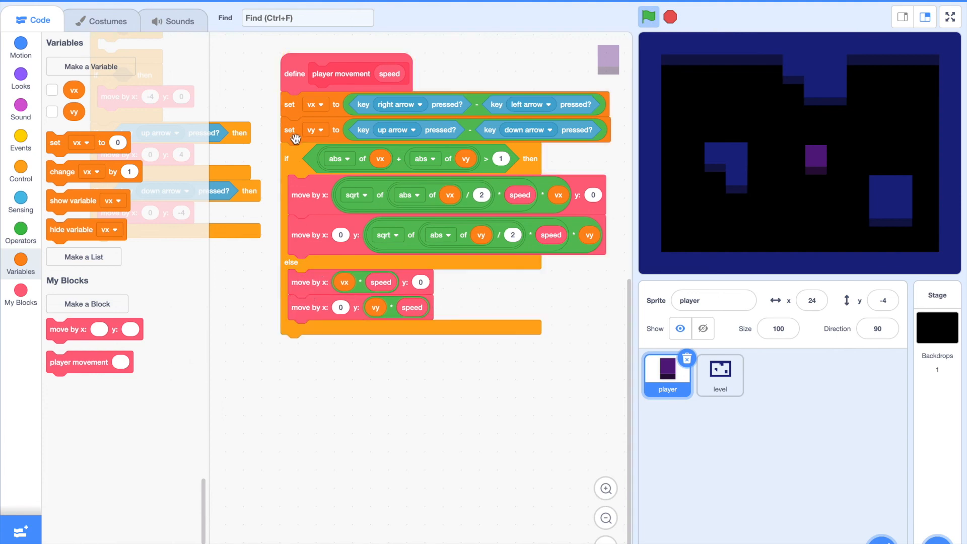
- Set aside the spare vx/vy move blocks, restart the game and show the stage full screen
{"action": "right_click", "coordinate": [408, 410]}
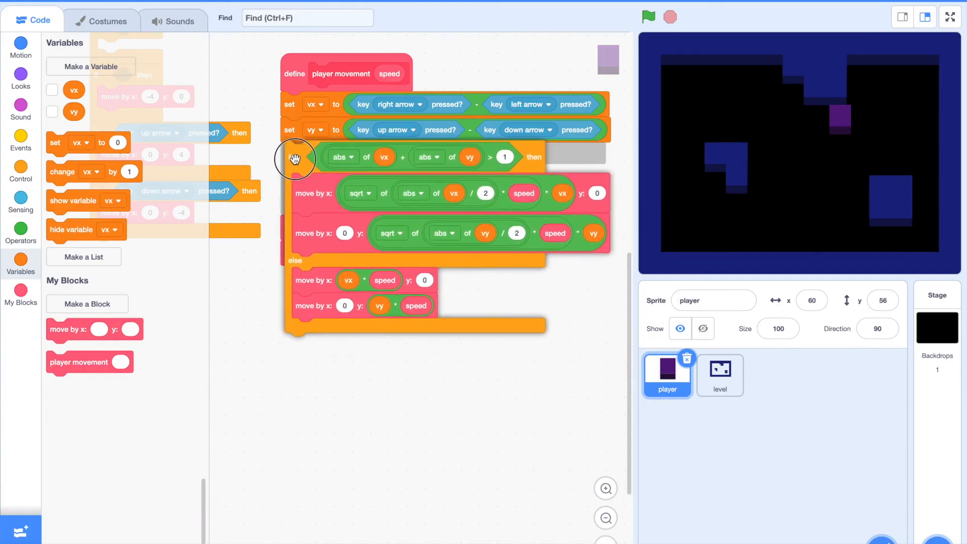
{"action": "left_click", "coordinate": [647, 17]}
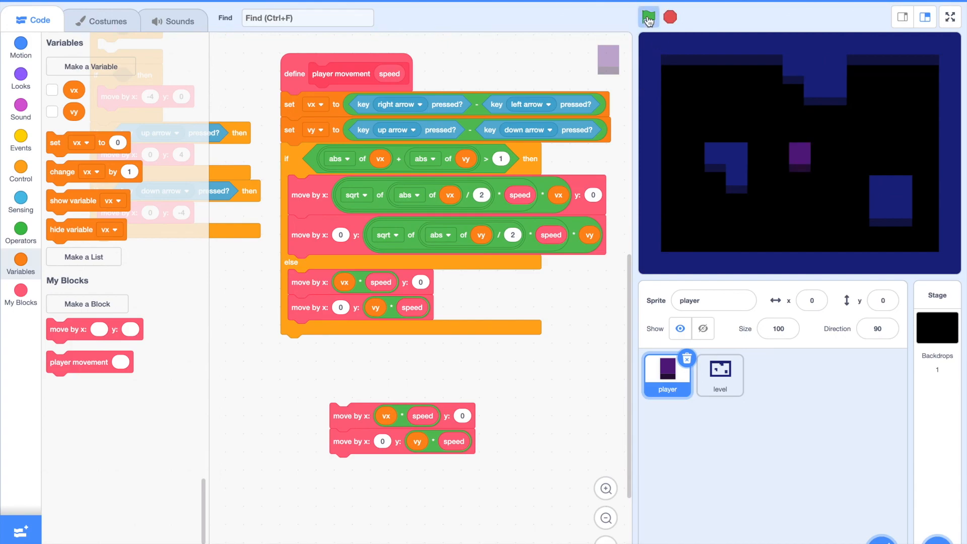
{"action": "left_click", "coordinate": [948, 17]}
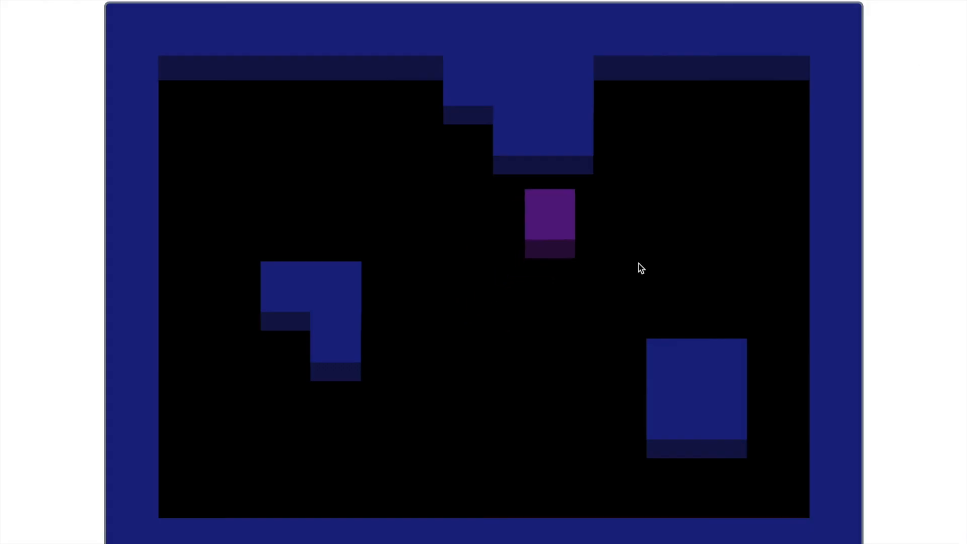